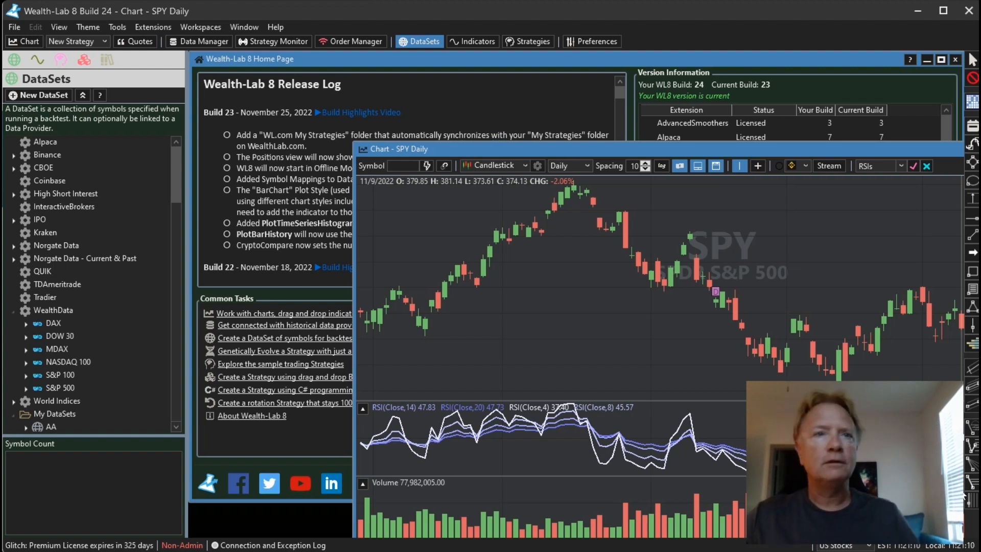
mouse_move(887, 357)
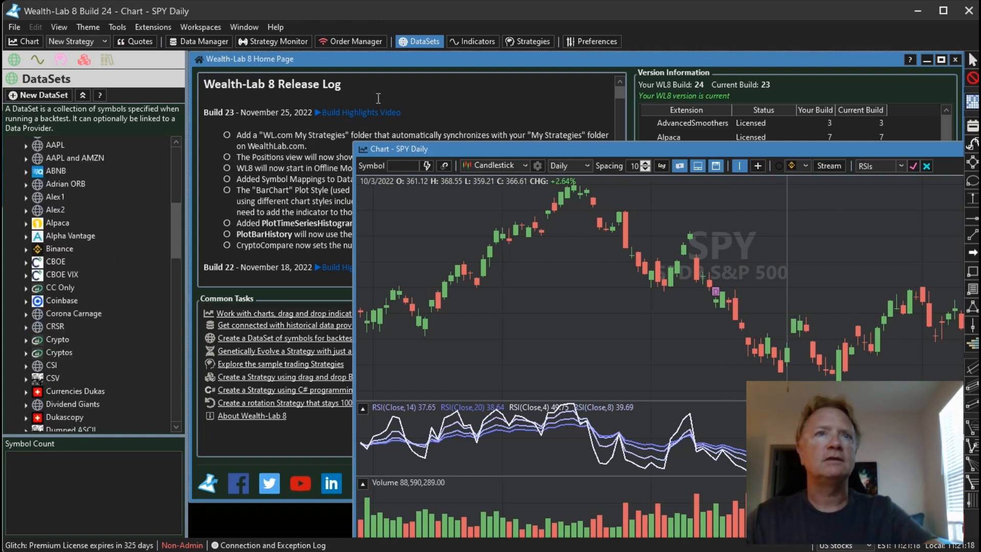
Show the strategies list with the WL.com Published Strategies folder expanded
click(527, 42)
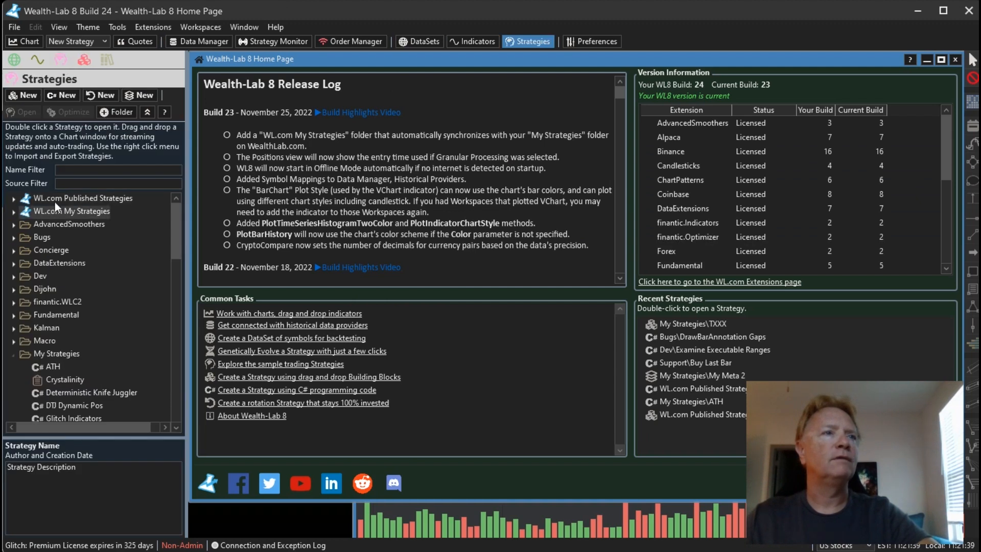
click(14, 198)
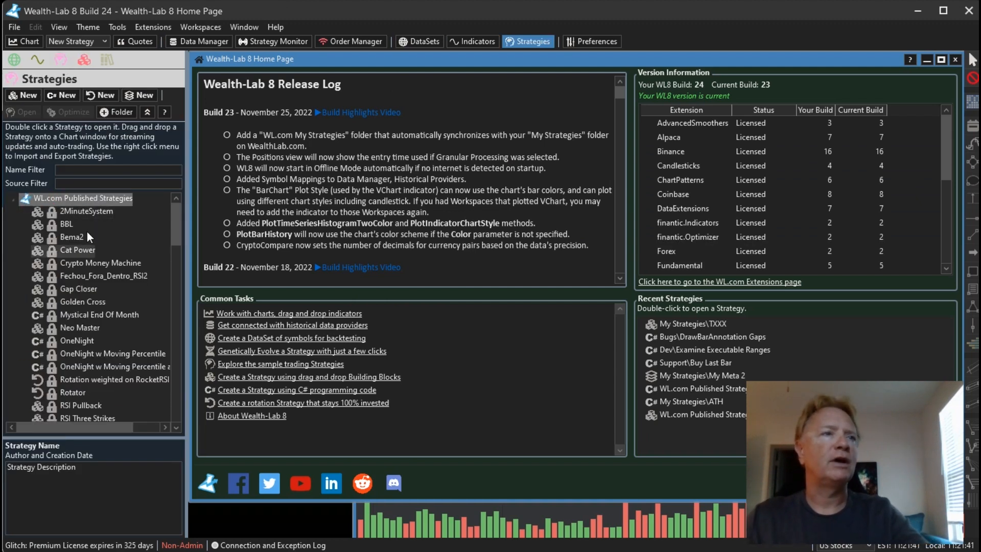
Open 2MinuteSystem and view its settings: DOW 30 portfolio, 10 years daily
double_click(86, 211)
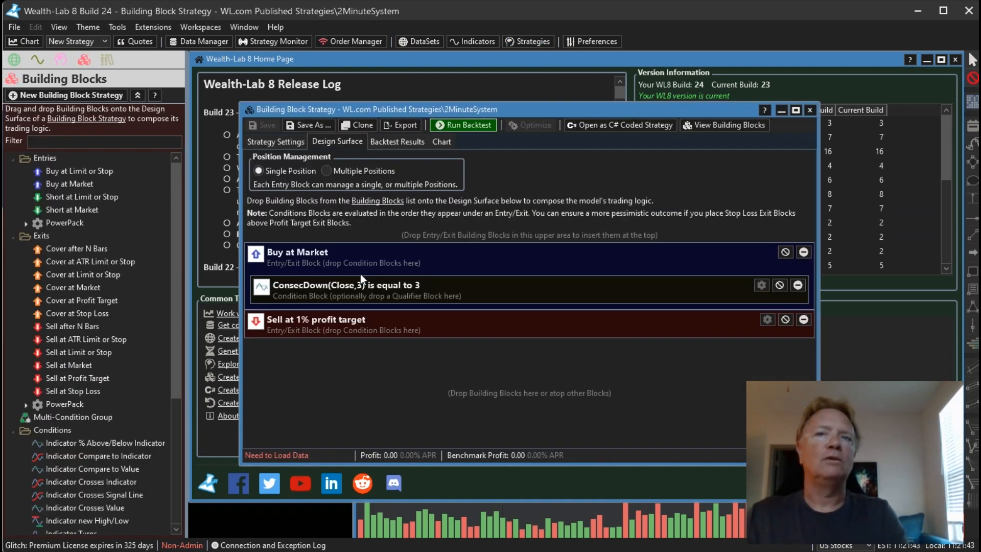
mouse_move(275, 142)
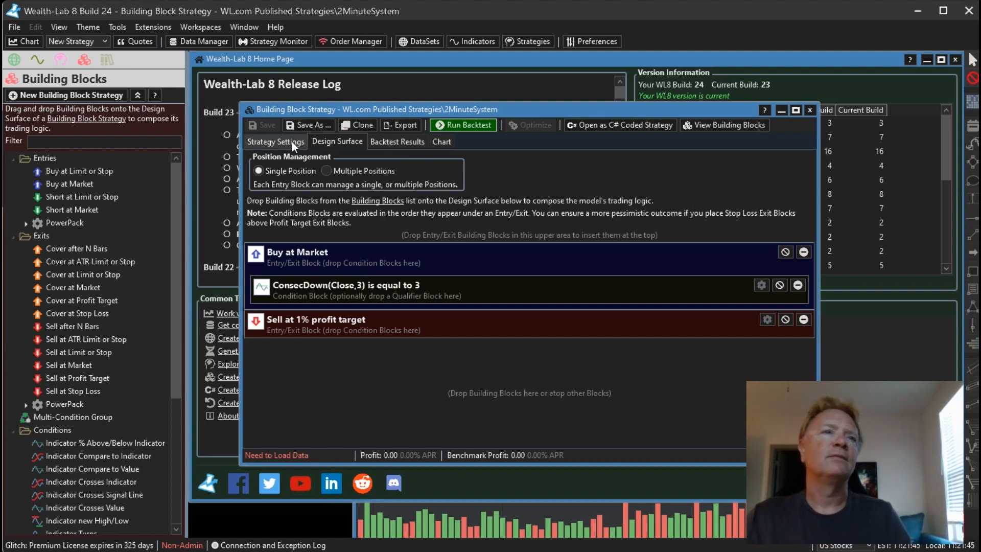
click(274, 142)
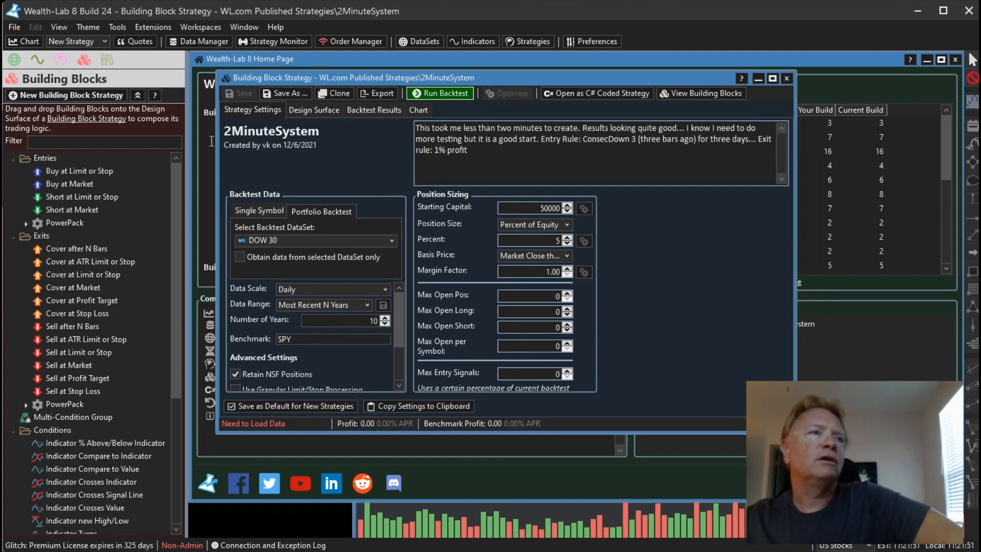
Switch the backtest dataset from DOW 30 to Norgate's Russell 3000 Current & Past
click(418, 42)
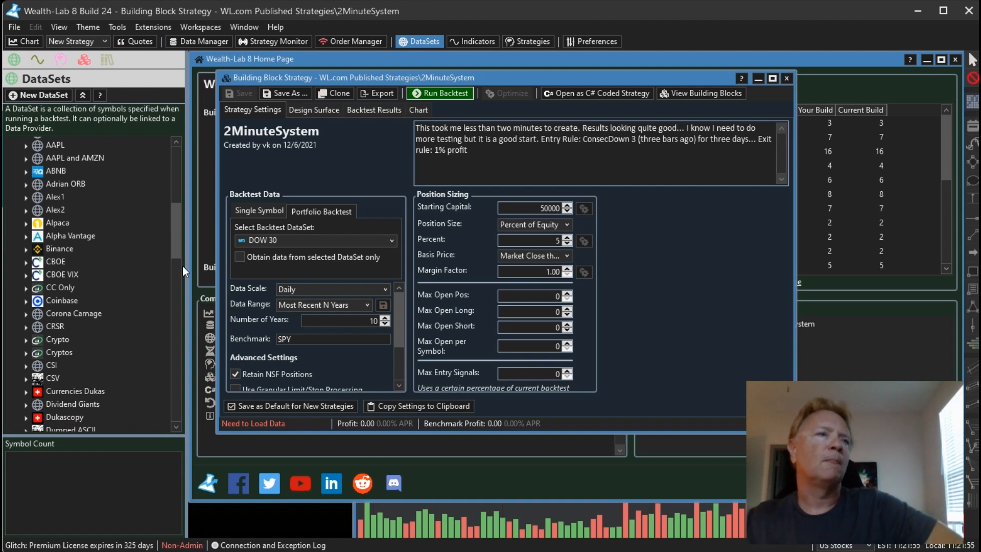
scroll(up, 3)
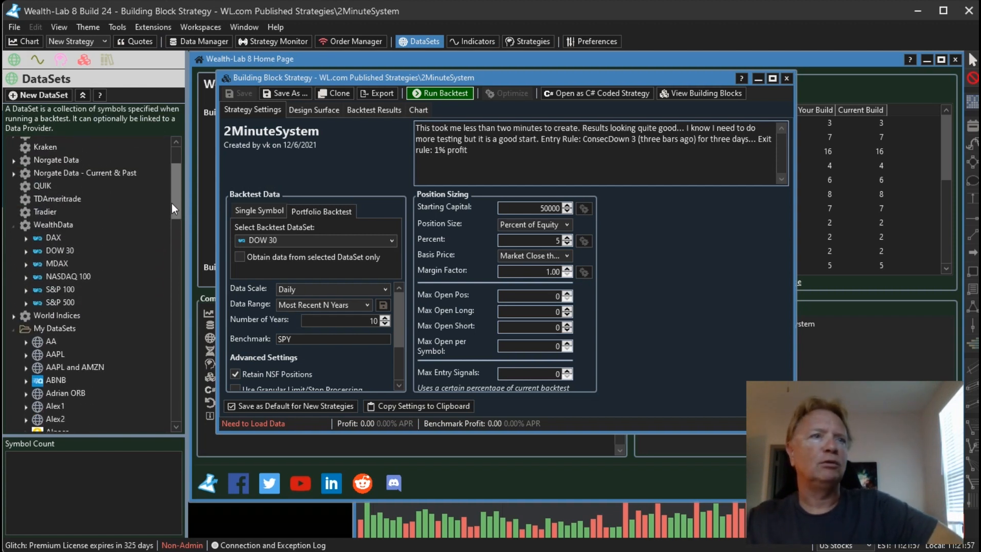
scroll(down, 3)
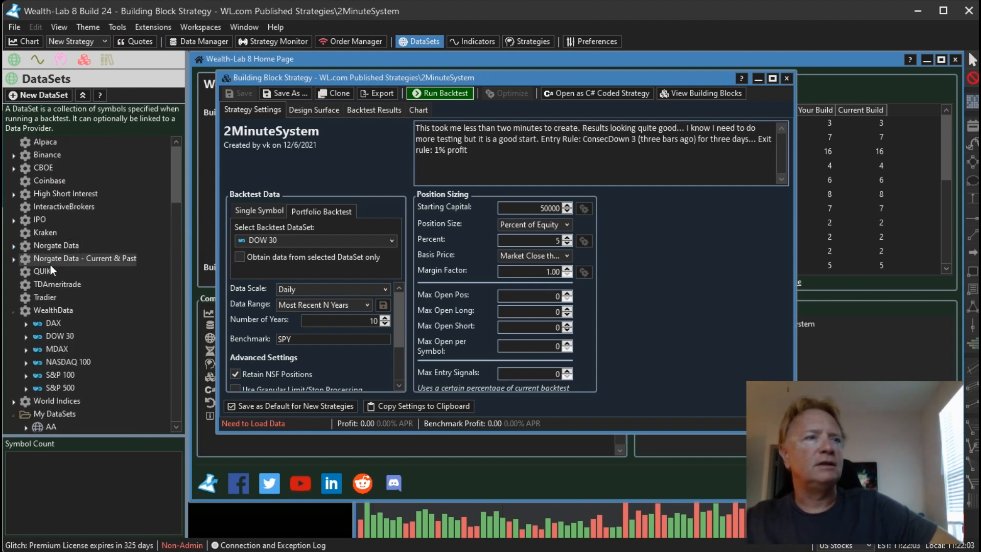
click(14, 245)
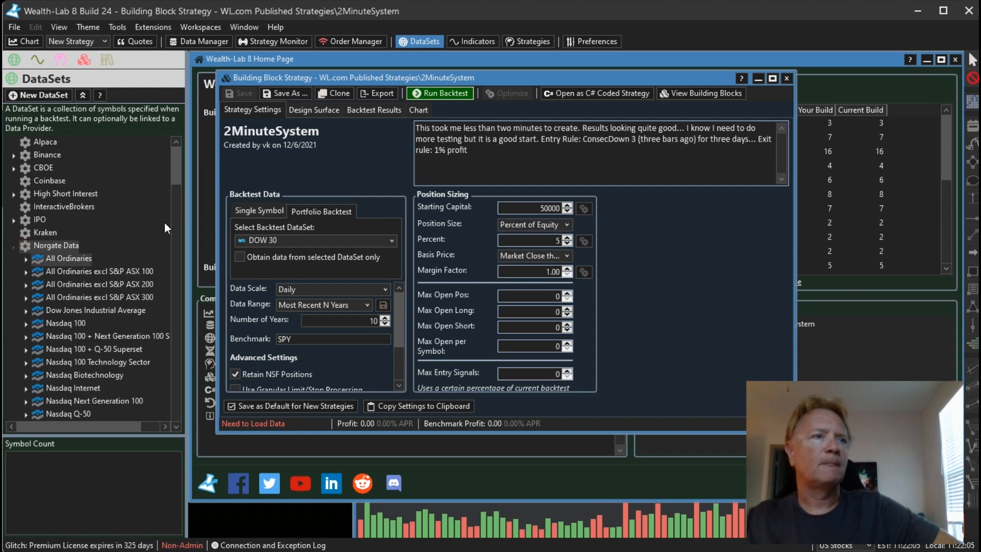
scroll(down, 3)
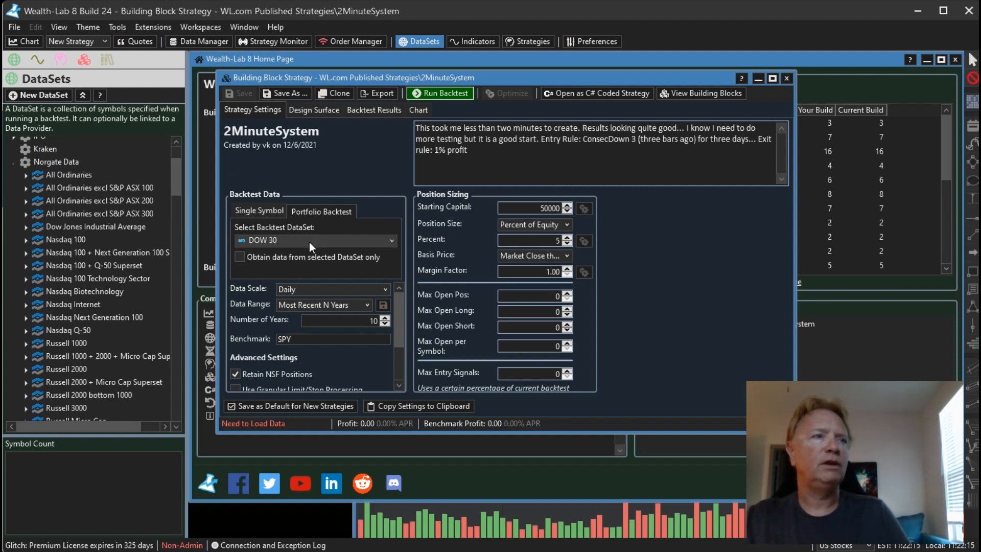
click(390, 240)
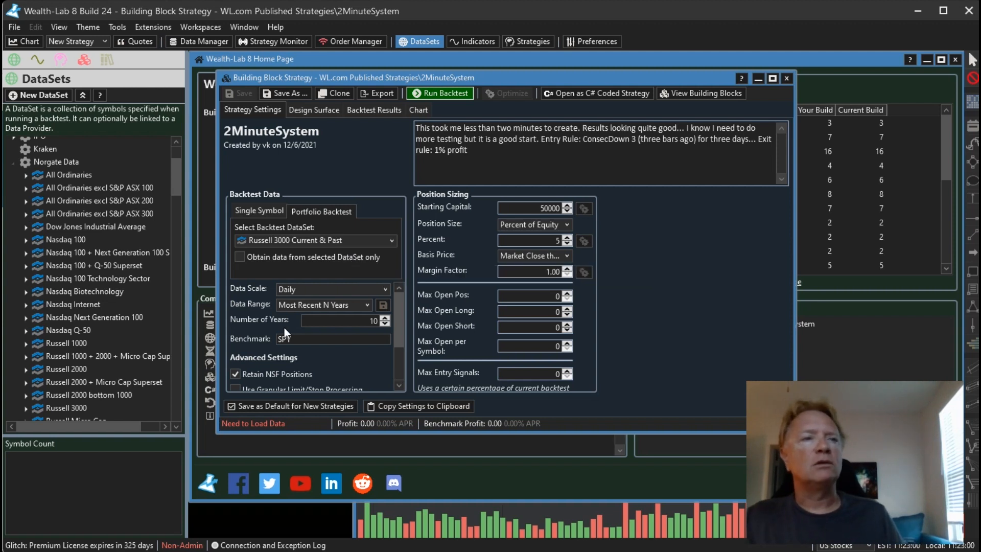
mouse_move(334, 319)
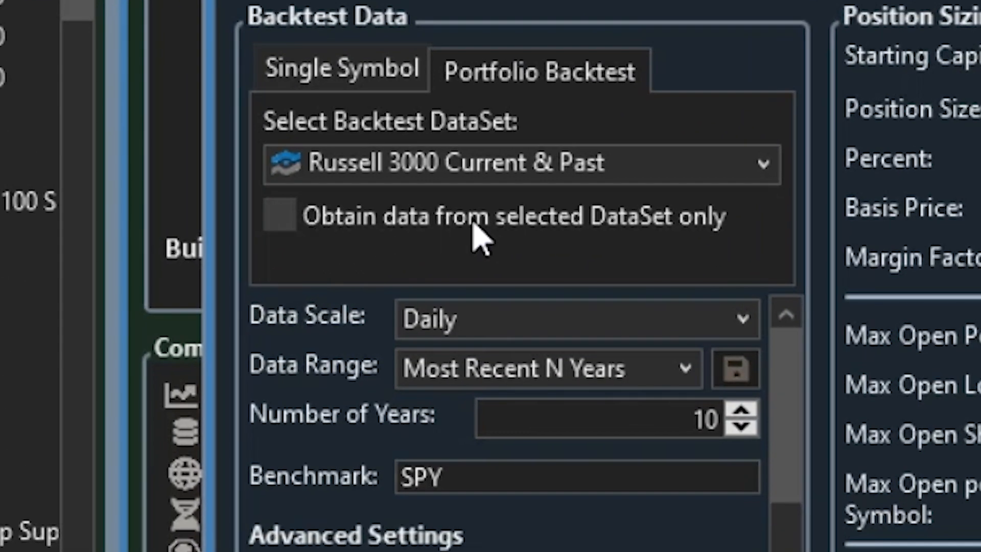
Enable 'Obtain data from selected DataSet only' and run the backtest
click(279, 215)
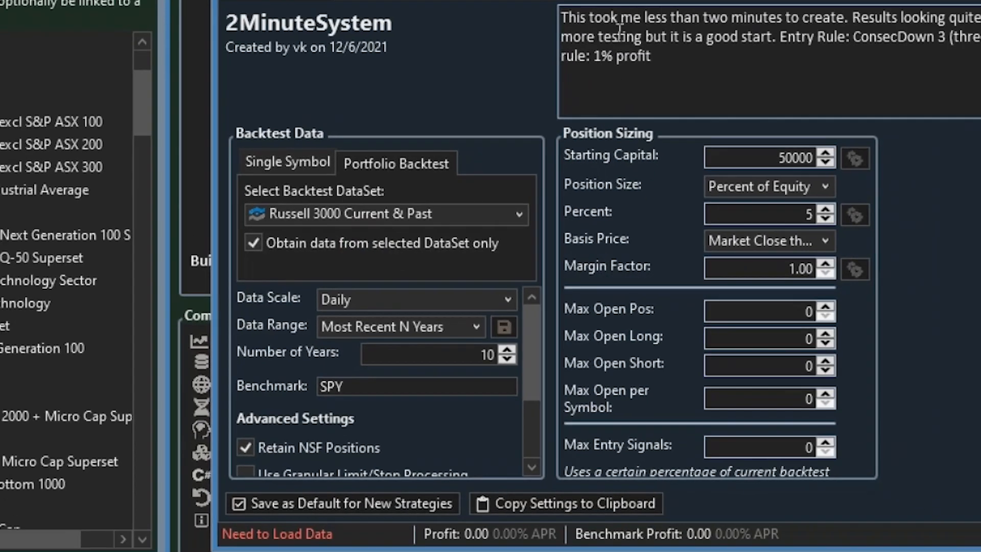
click(443, 93)
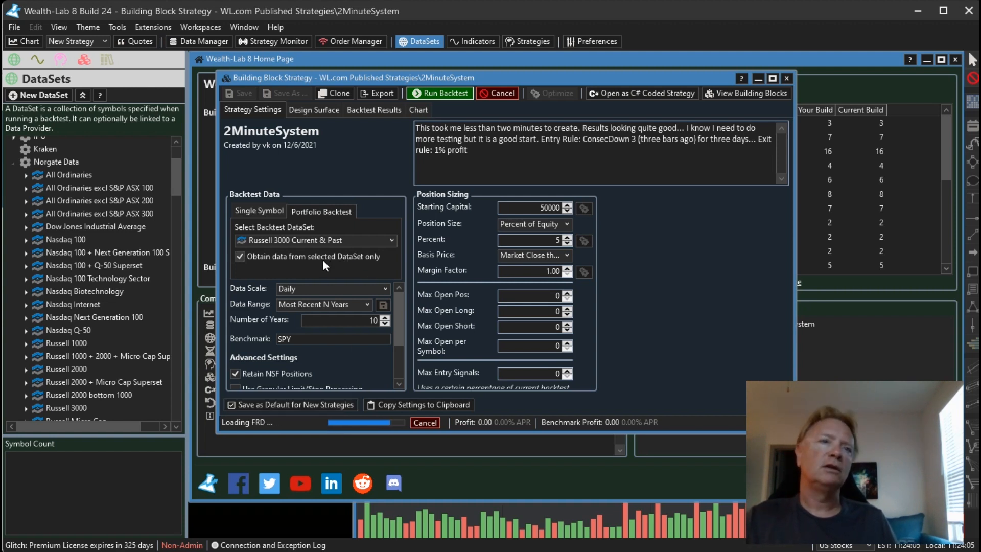
mouse_move(323, 265)
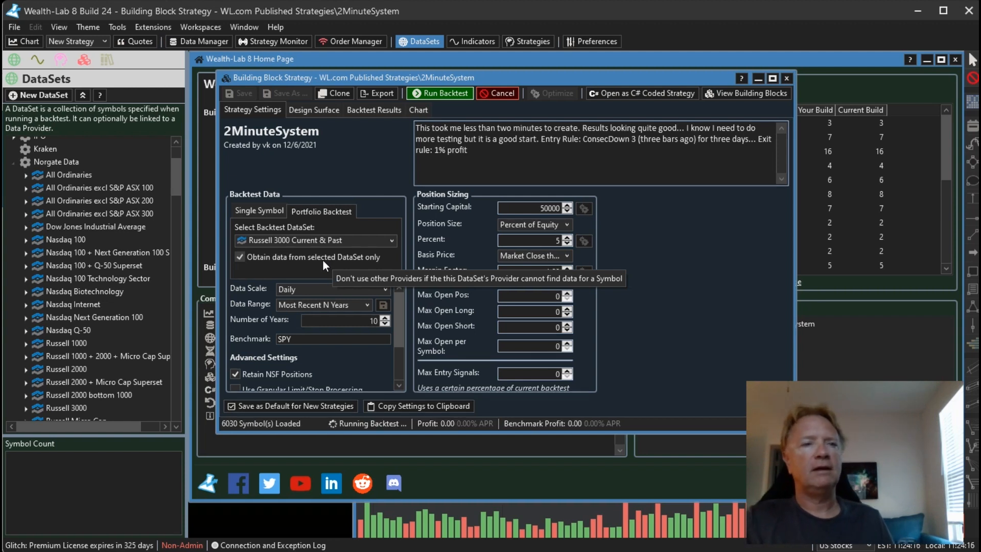
mouse_move(245, 361)
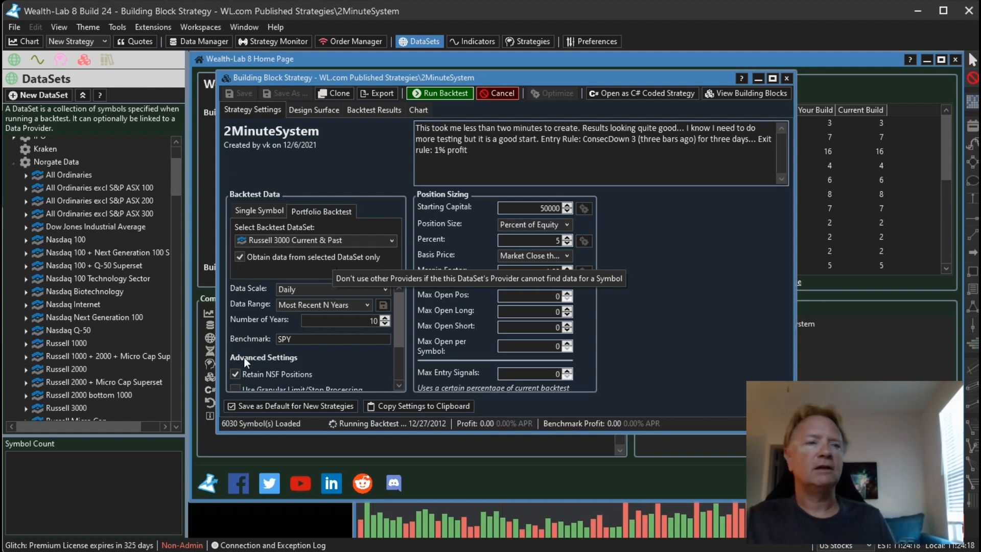
mouse_move(235, 431)
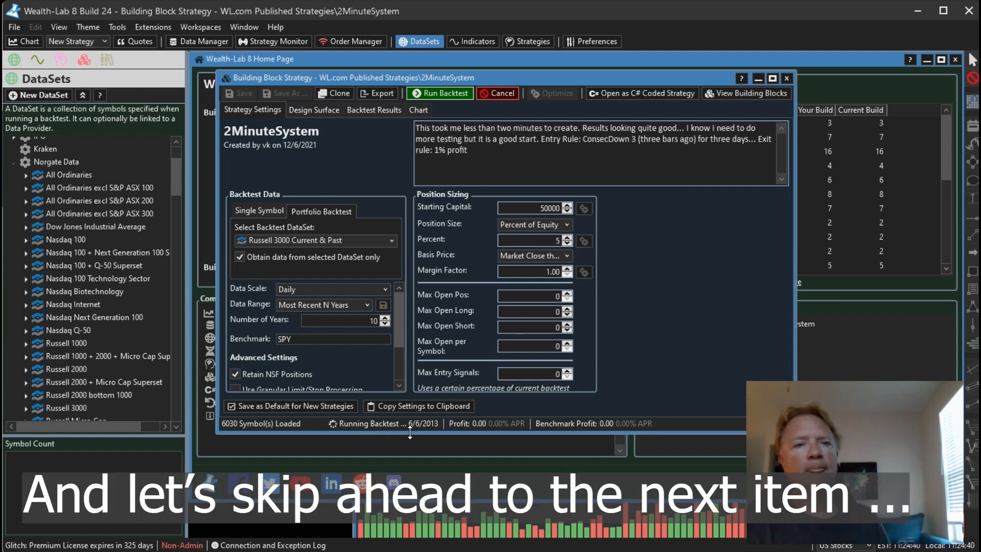
Close the 2MinuteSystem strategy and view the Trading tab of Preferences
click(786, 78)
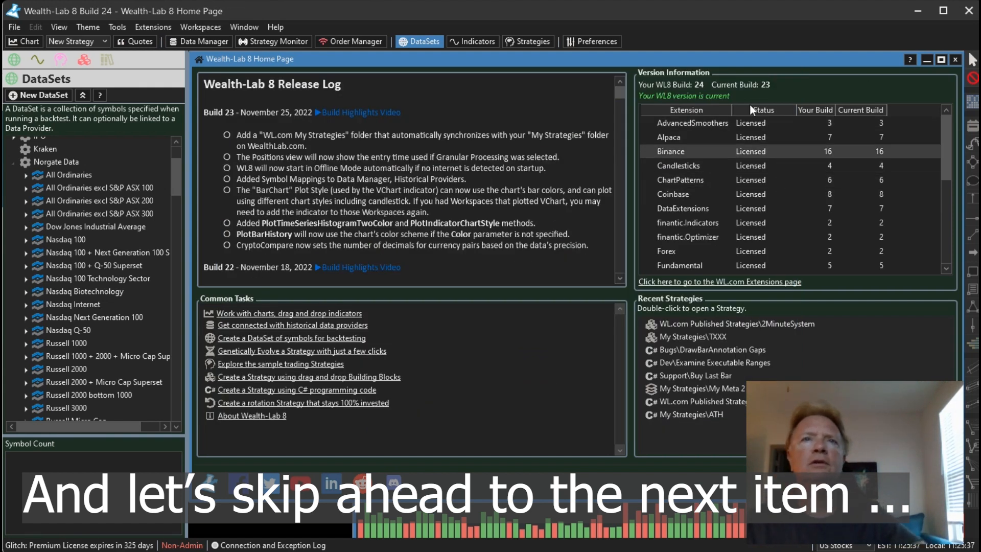
click(591, 42)
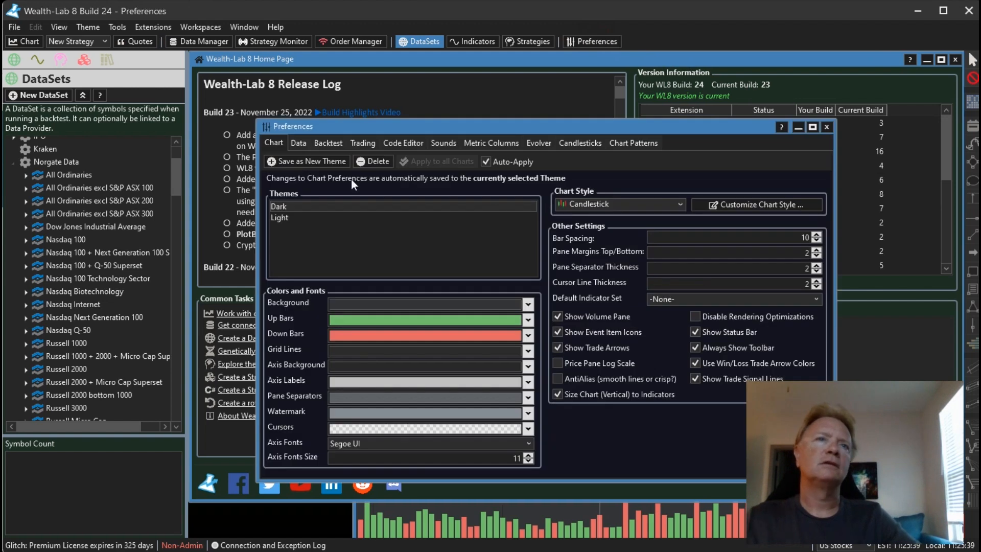
click(362, 142)
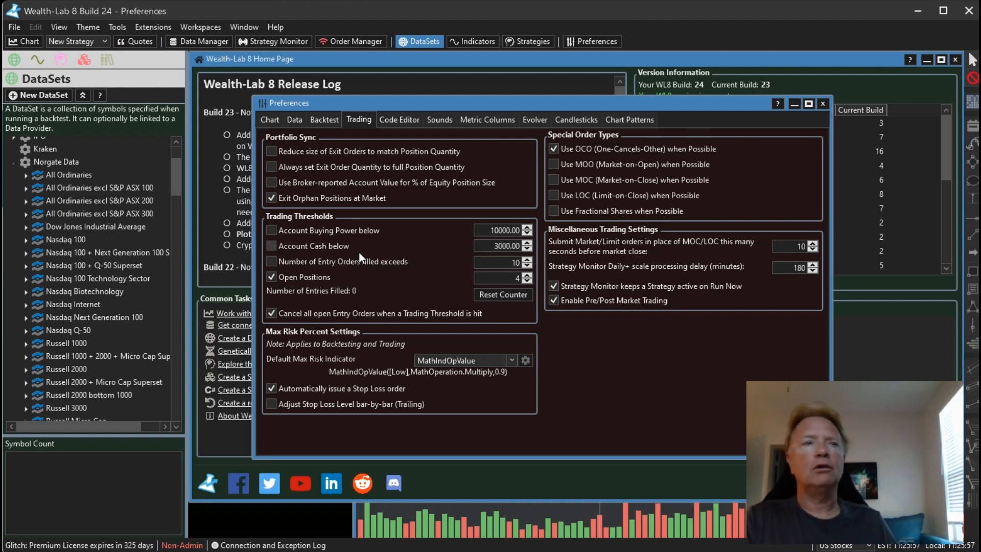
mouse_move(362, 268)
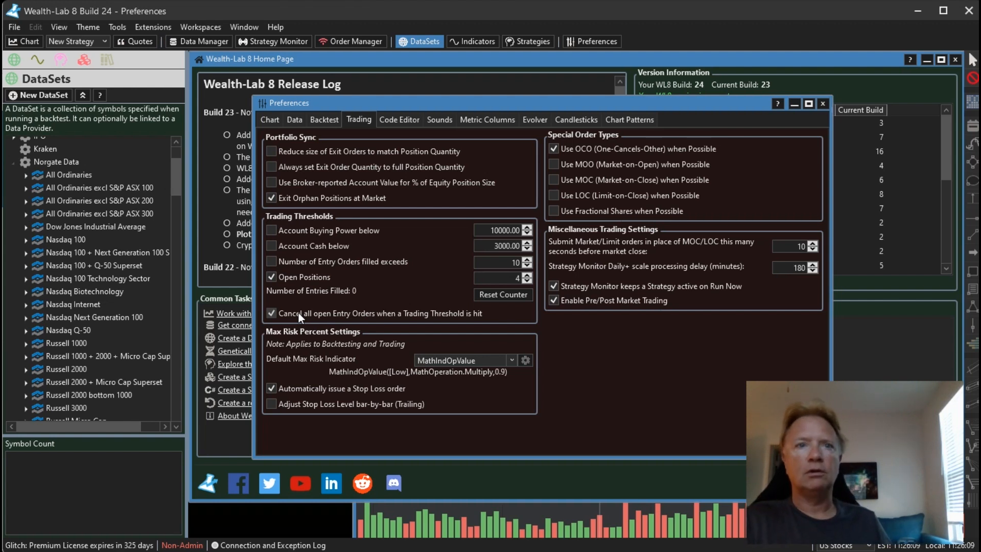
mouse_move(333, 279)
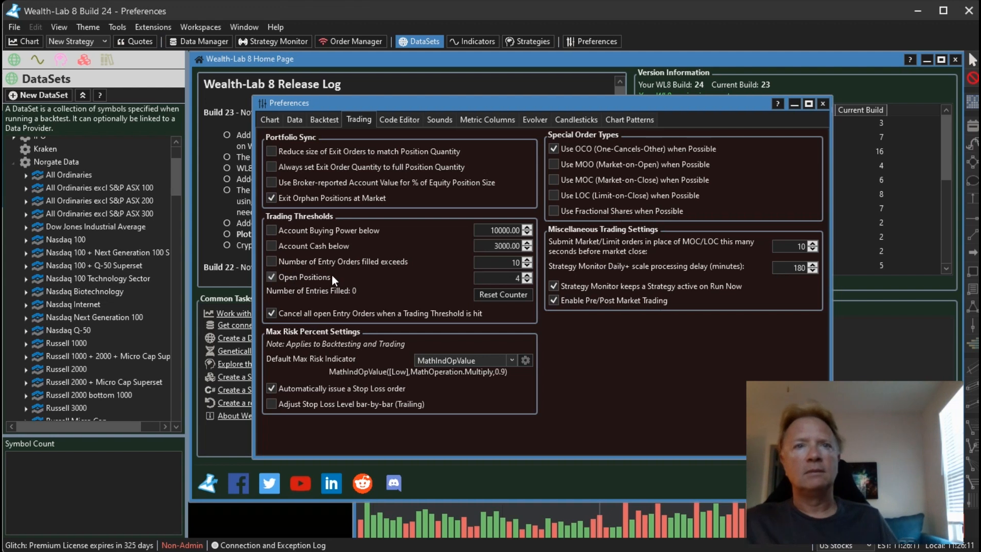
mouse_move(289, 286)
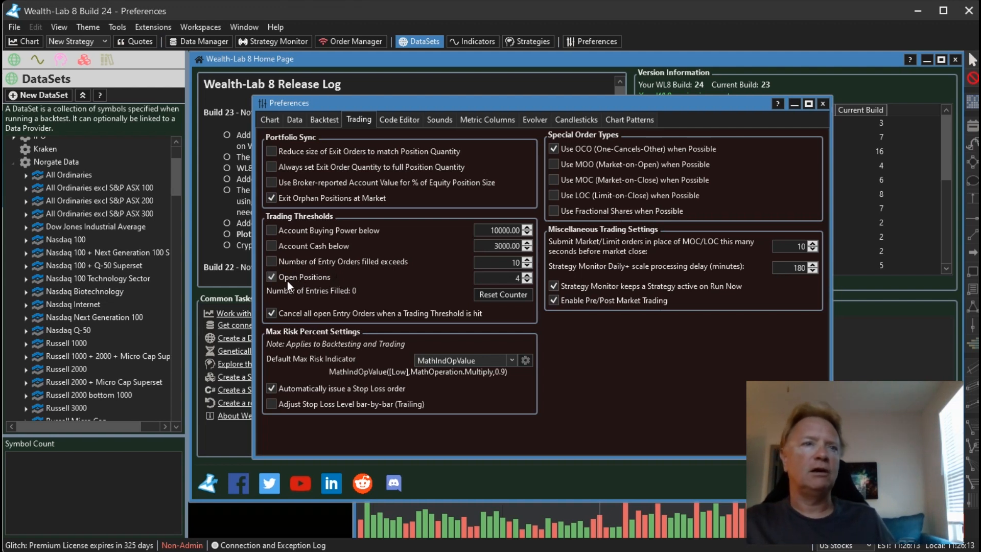
mouse_move(306, 287)
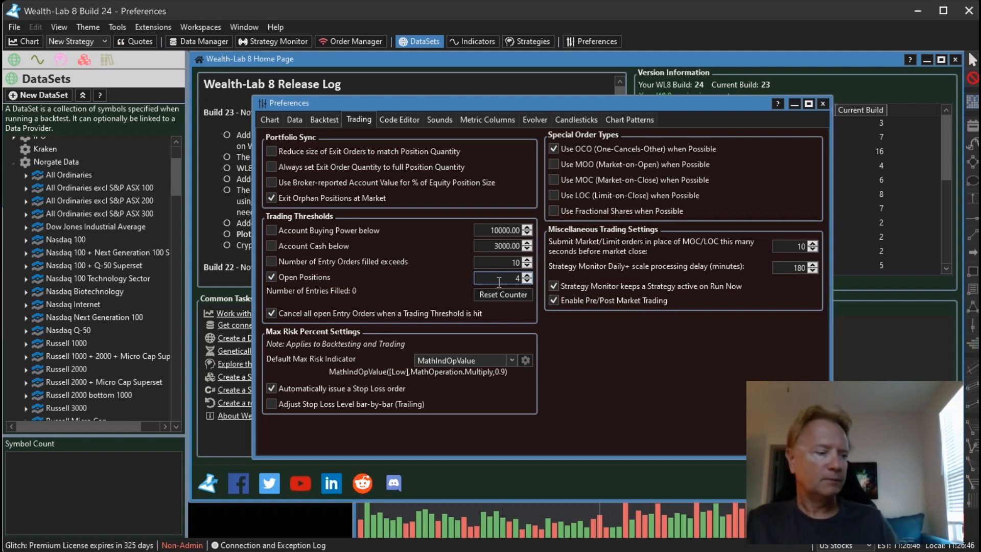
mouse_move(408, 284)
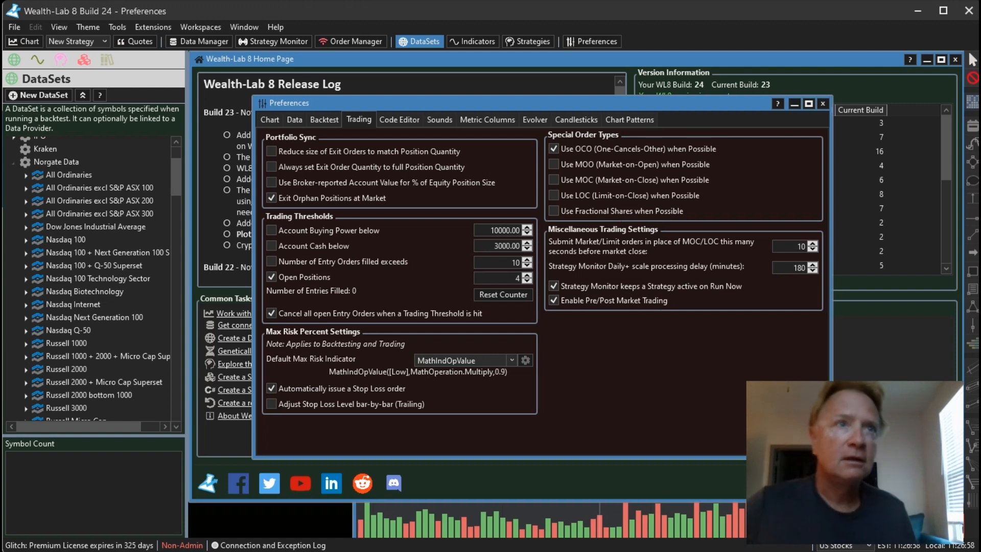
mouse_move(361, 185)
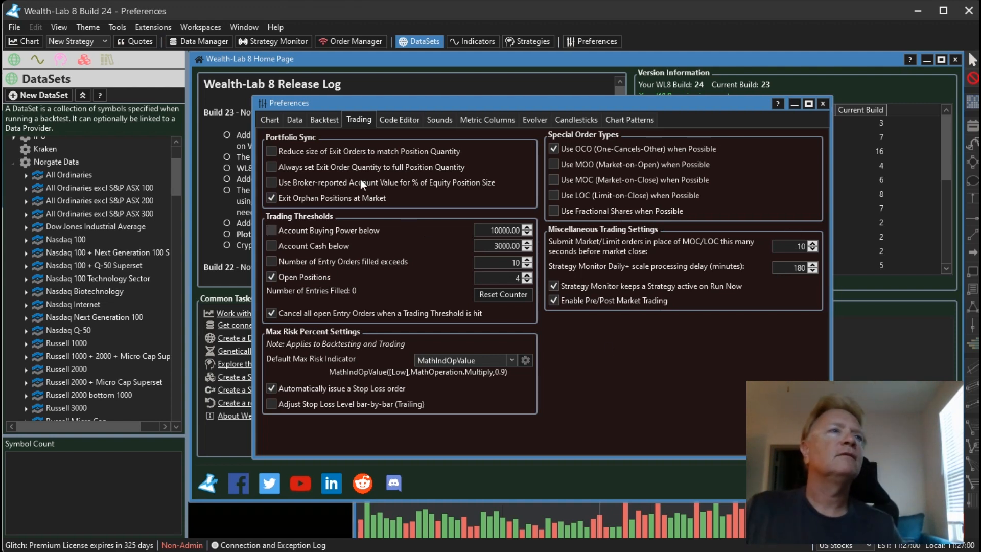
Show the DrawTextVAlign entry under Chart Rendering in the C# Coding QuickRef
click(107, 59)
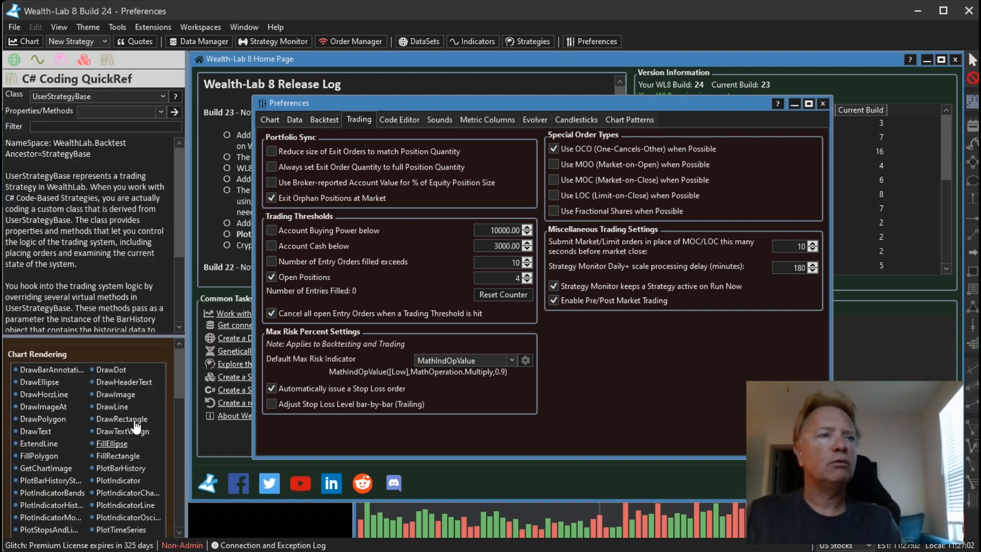
scroll(down, 3)
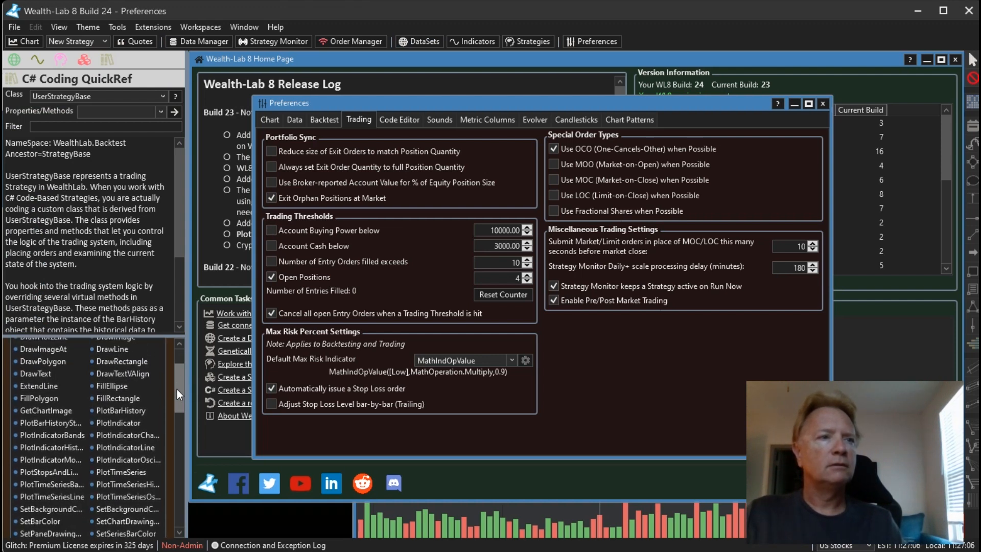
click(123, 374)
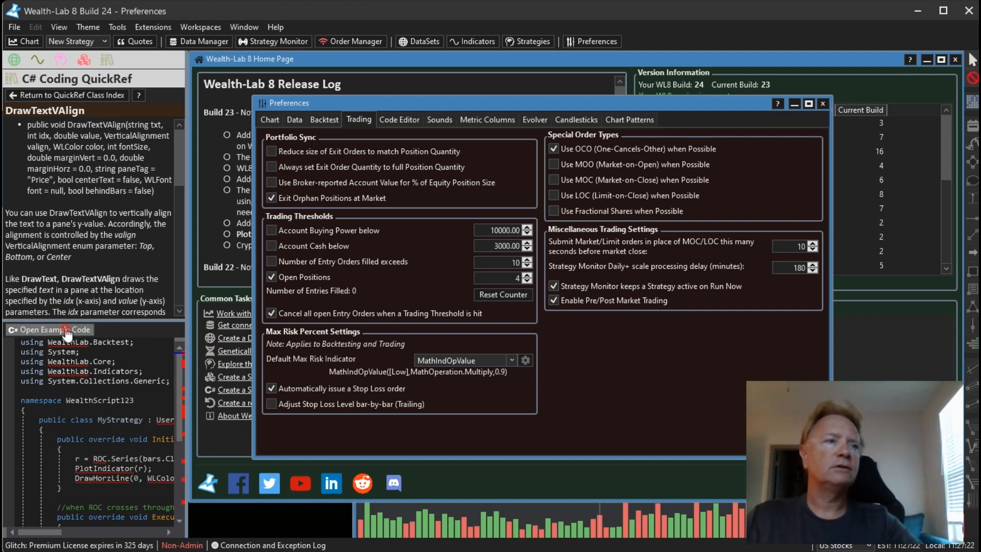
Bring up the coded strategy's SPY chart with cyan ROC crossing arrows
click(54, 329)
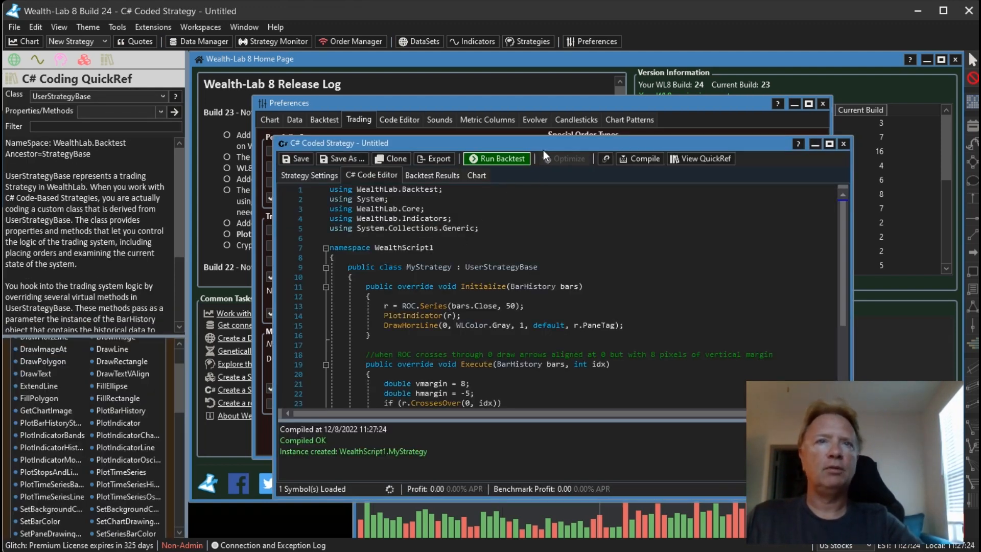
click(496, 159)
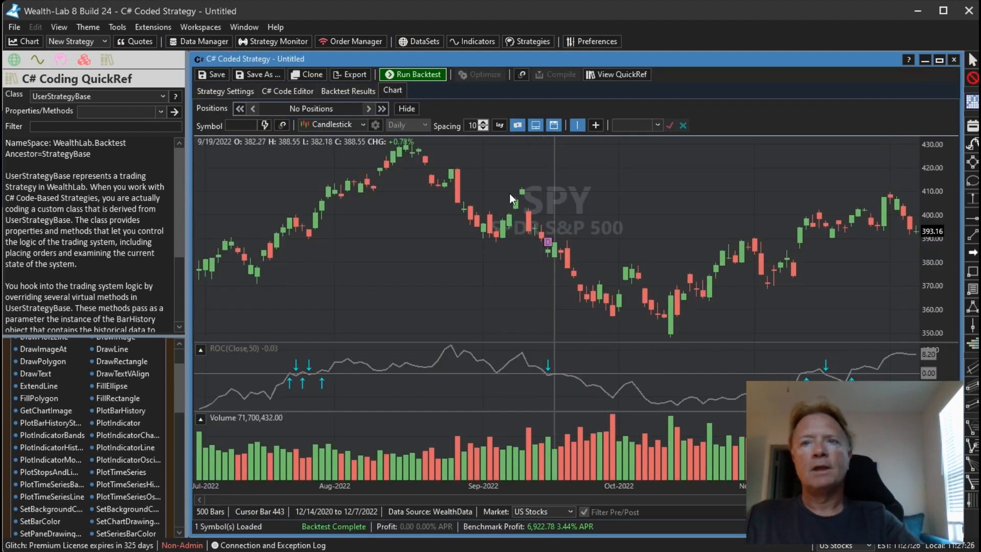
mouse_move(288, 387)
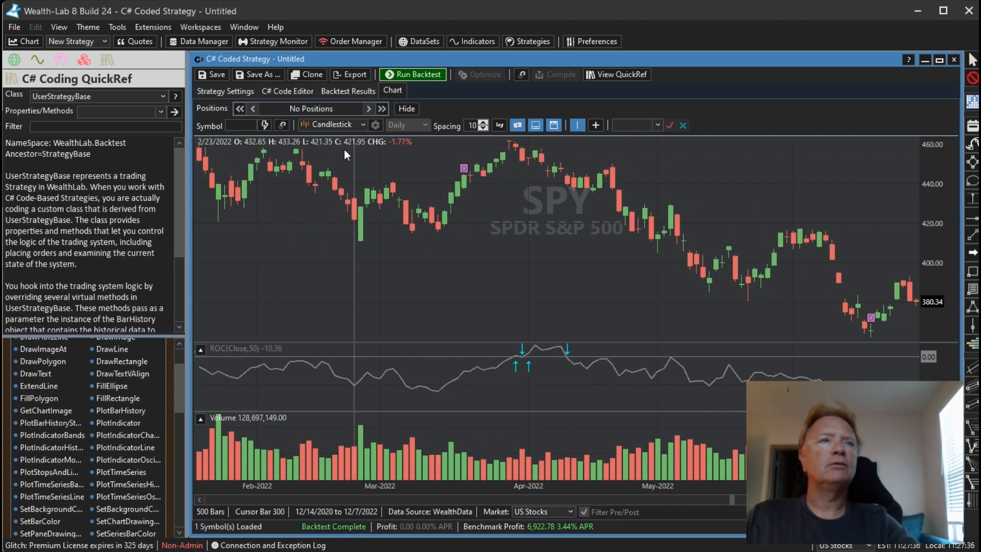
Look up DrawTextVAlign in QuickRef from the code editor, then return to the SPY chart
click(287, 91)
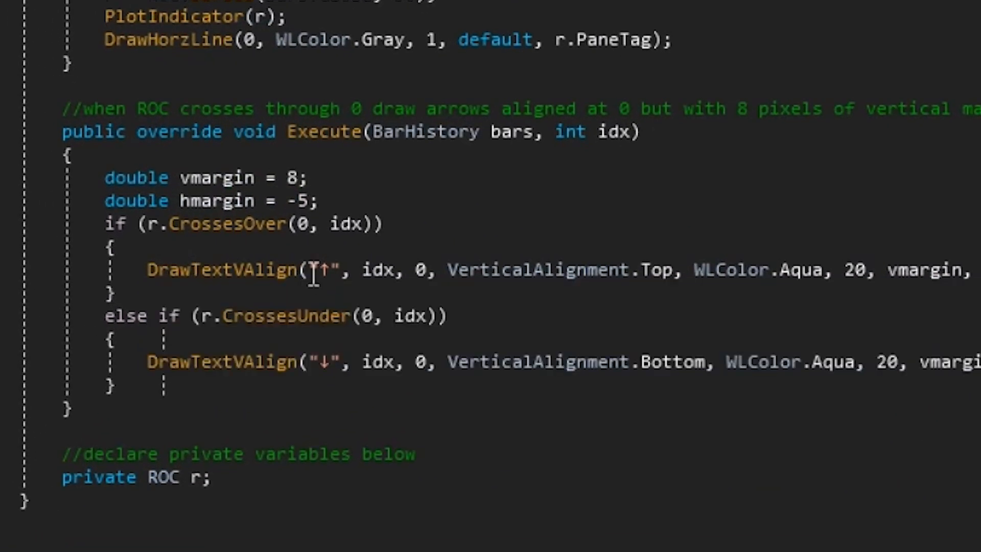
mouse_move(522, 269)
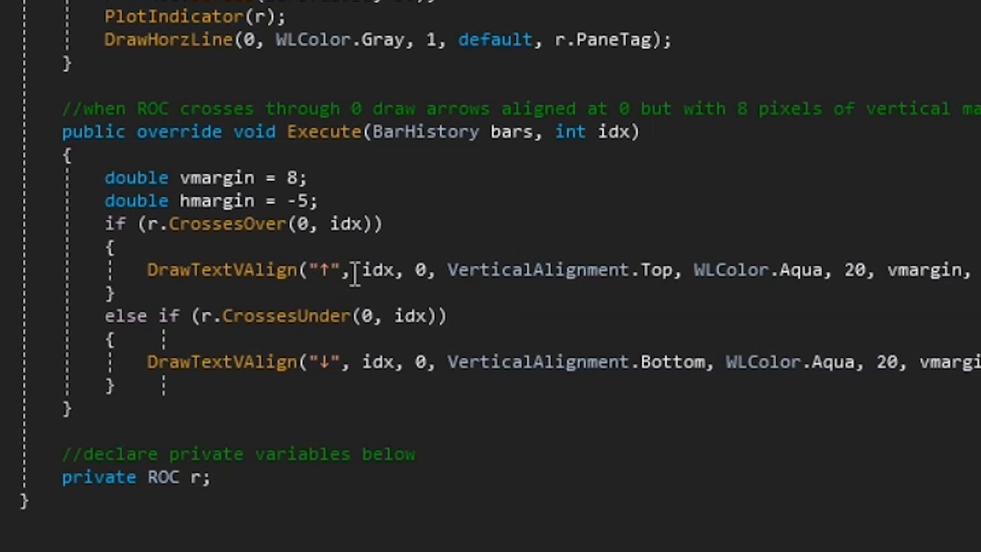
mouse_move(654, 270)
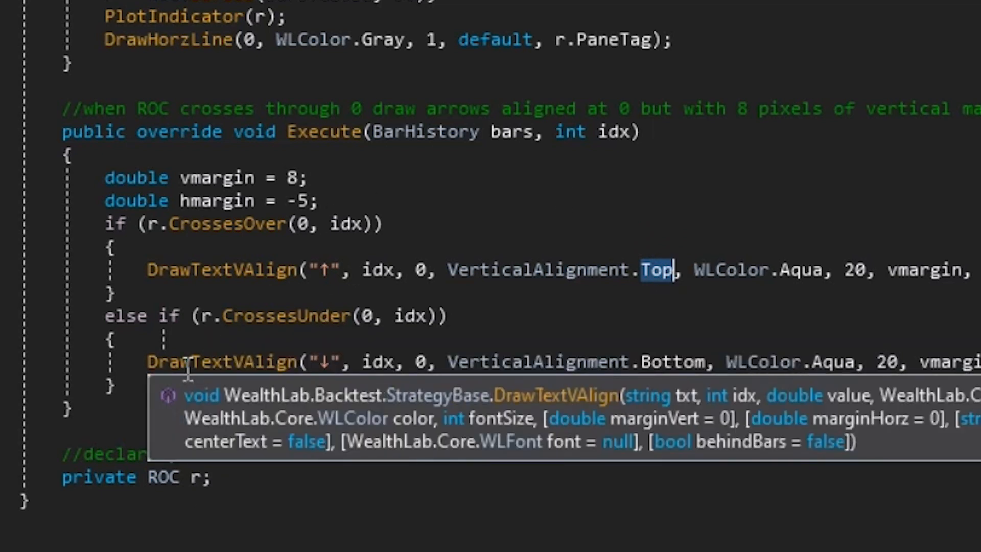
click(653, 483)
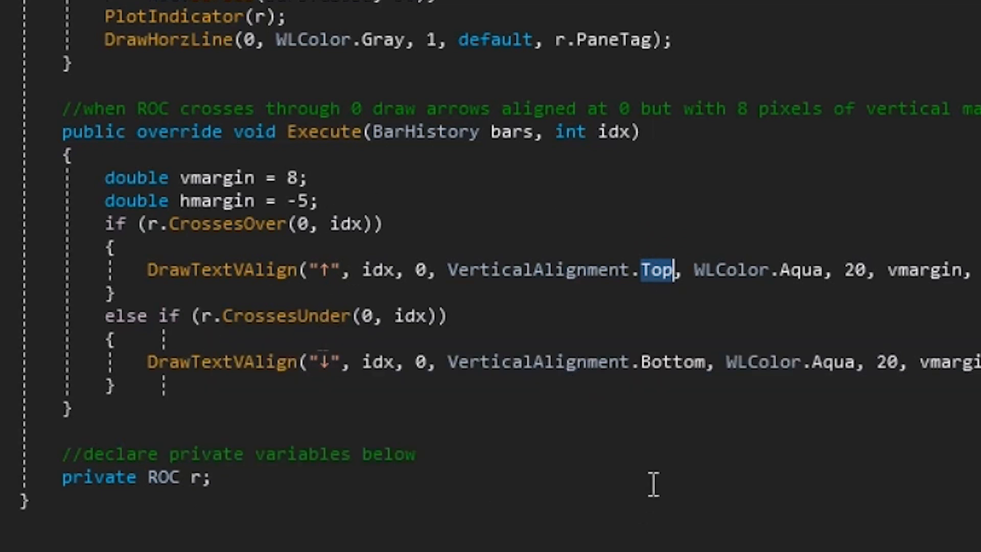
double_click(672, 362)
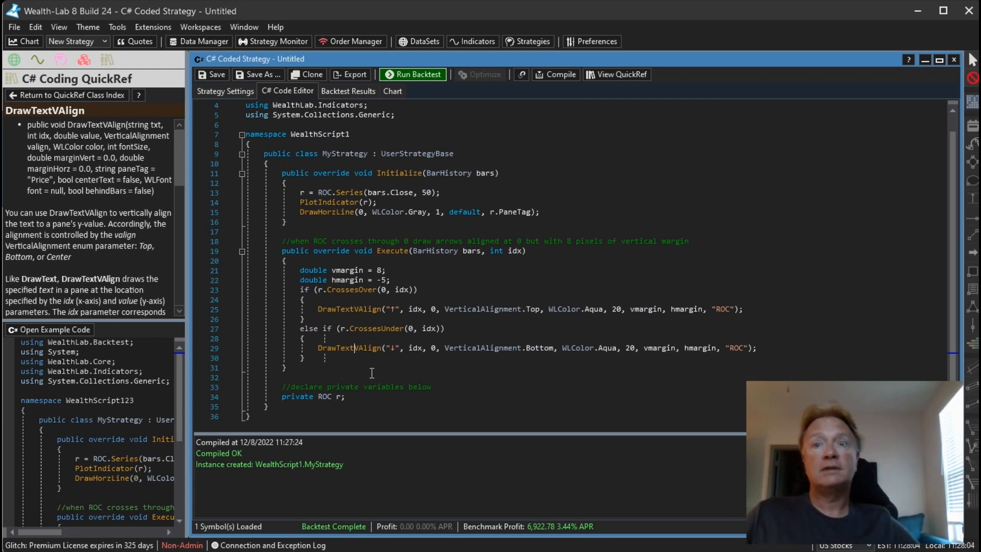
mouse_move(536, 379)
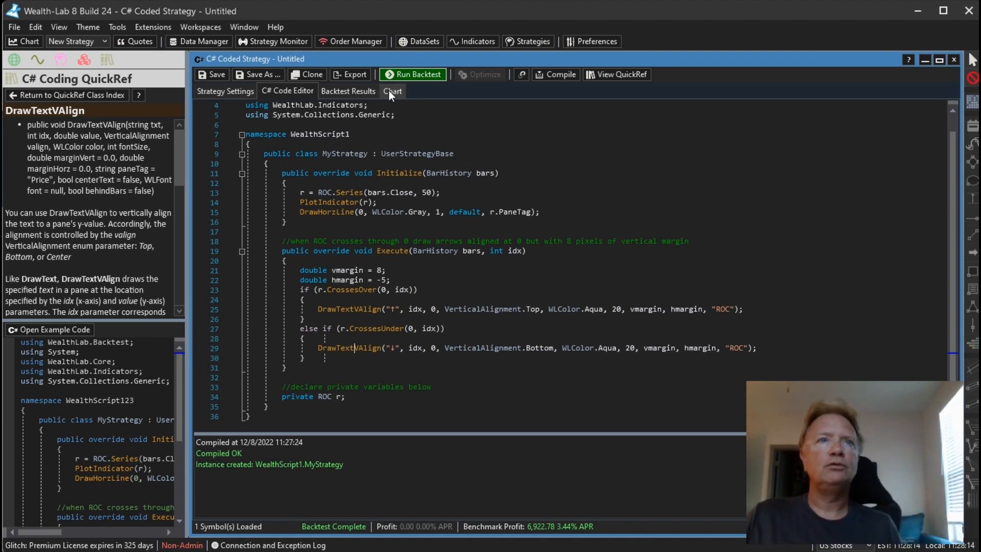
click(392, 91)
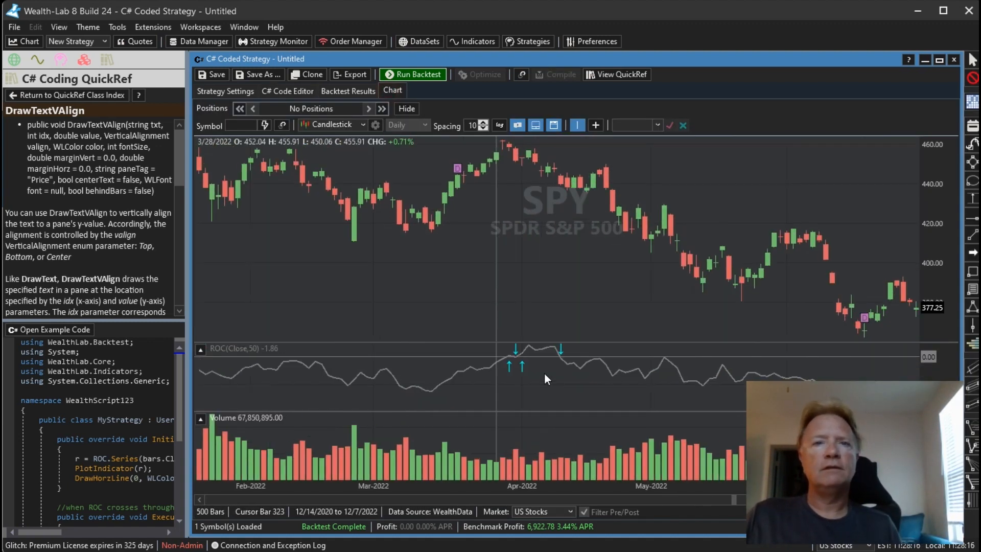
mouse_move(559, 363)
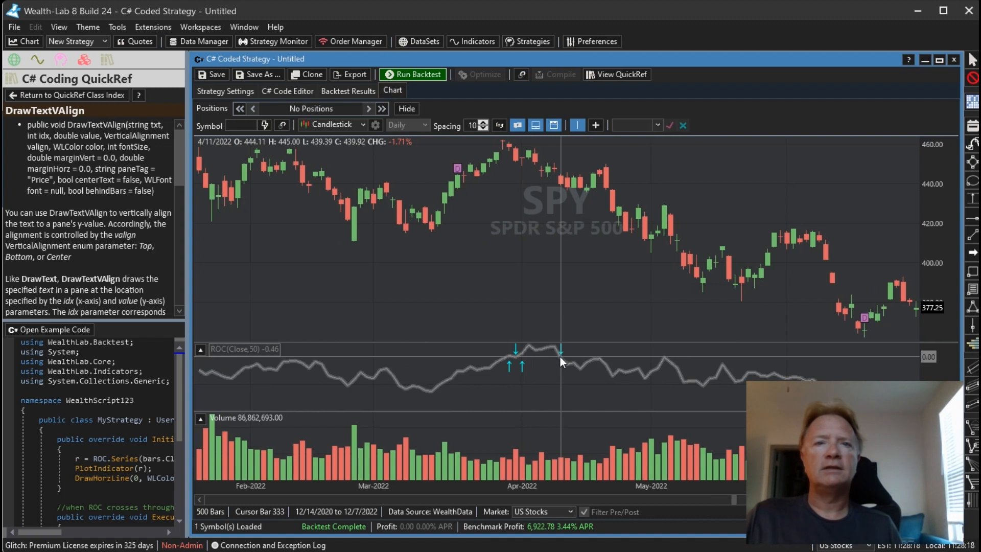
mouse_move(506, 368)
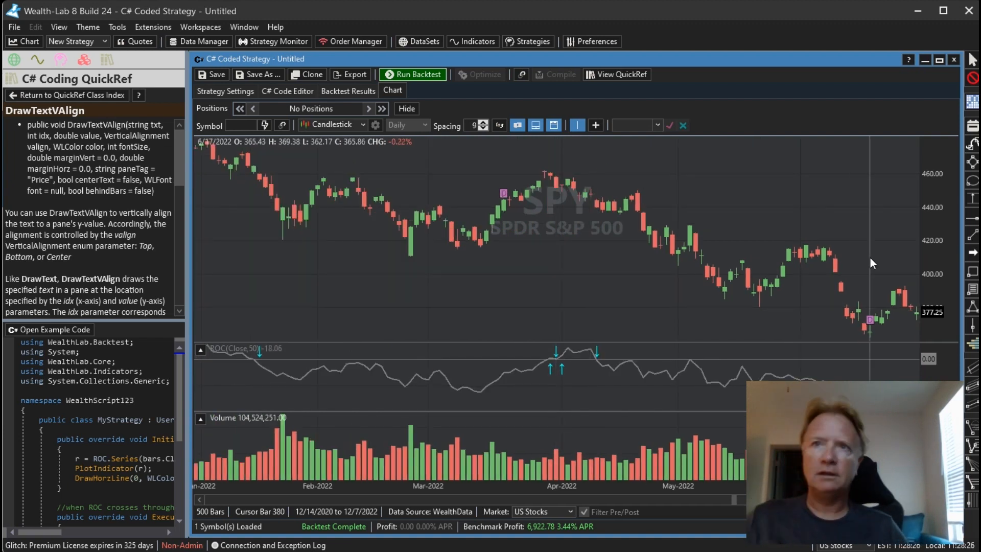
mouse_move(725, 257)
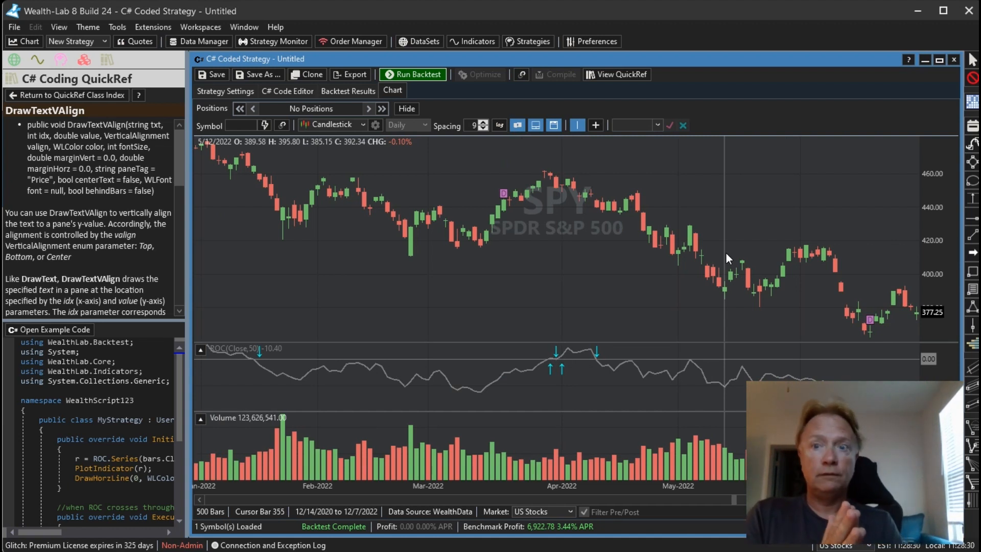
mouse_move(779, 236)
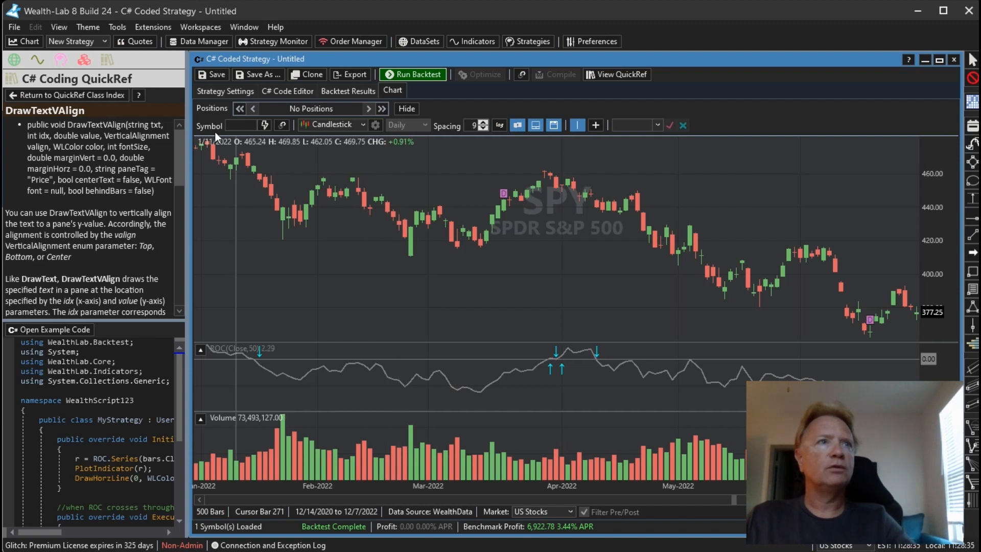
Open a new Strategy Screener window from the Tools menu
click(116, 26)
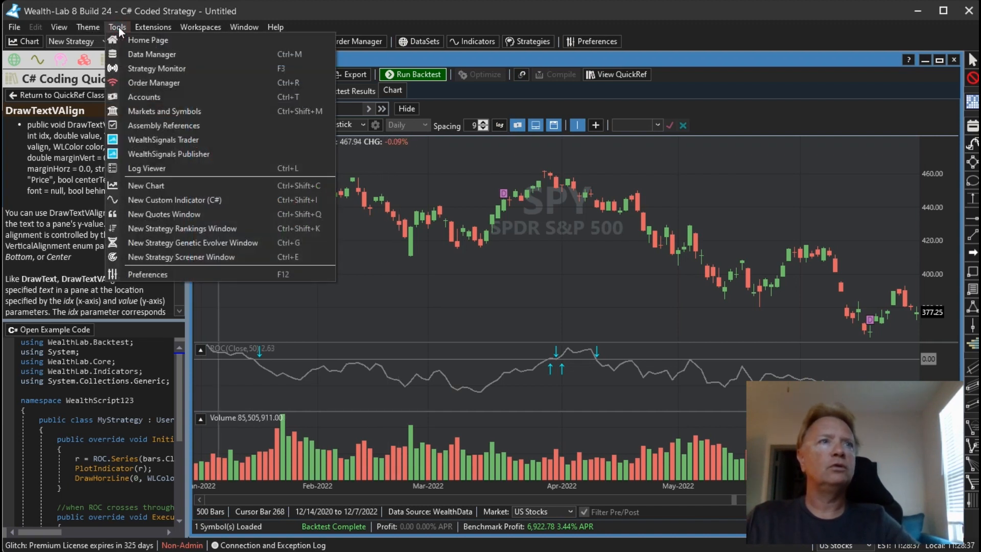
mouse_move(172, 262)
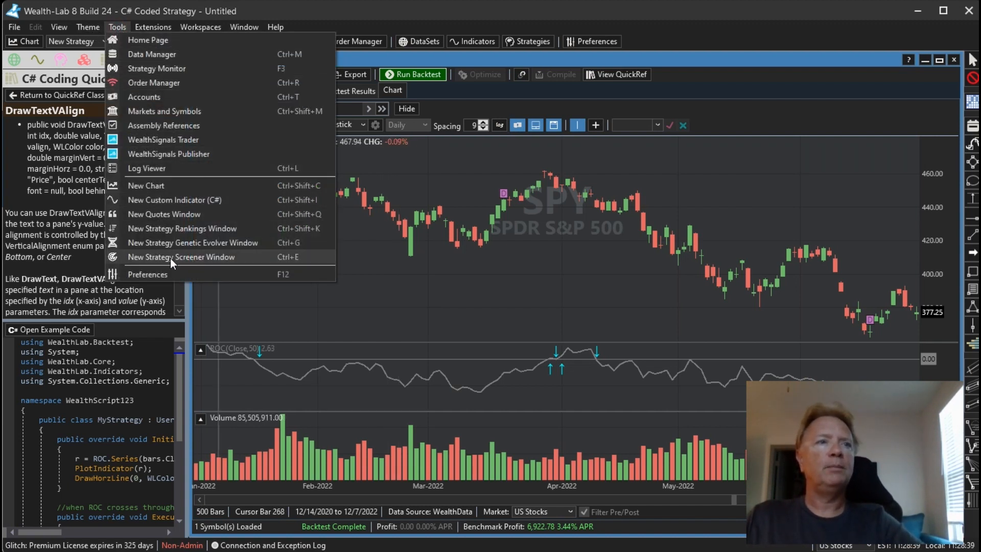
mouse_move(219, 264)
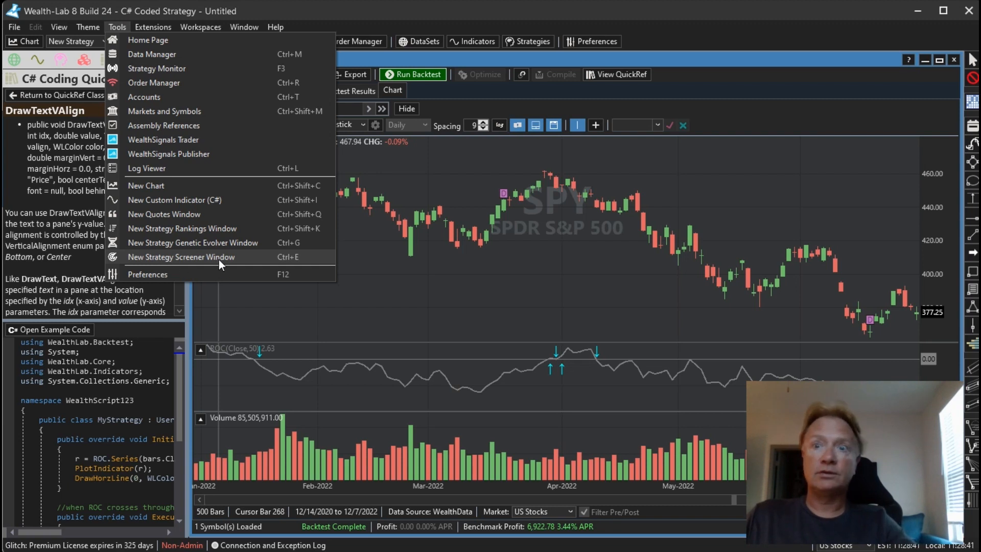
click(180, 257)
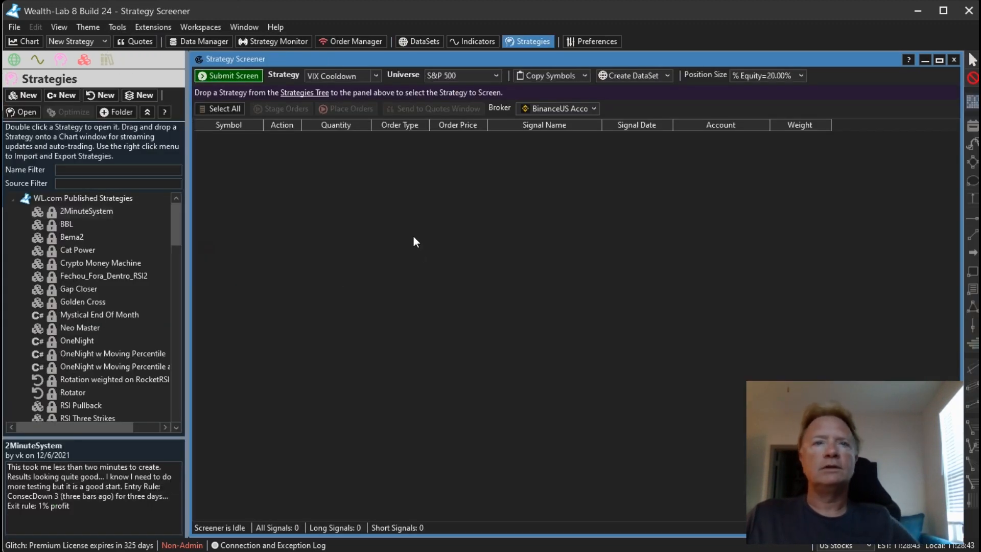
mouse_move(401, 202)
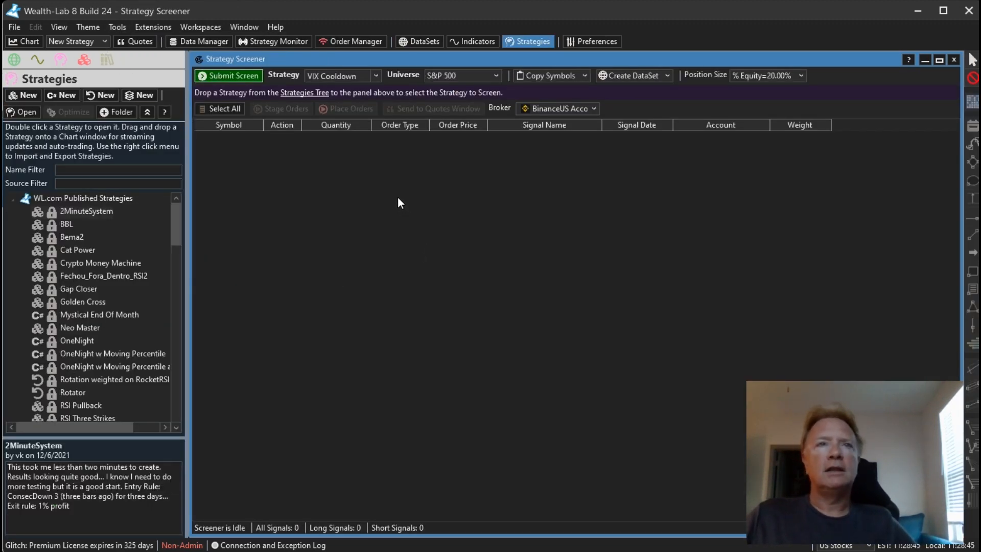
mouse_move(342, 76)
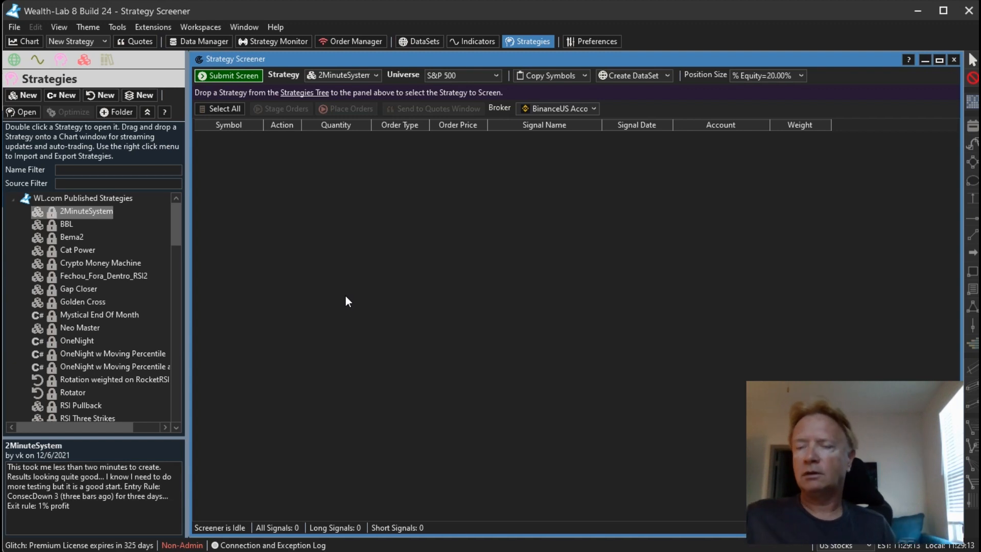
mouse_move(360, 290)
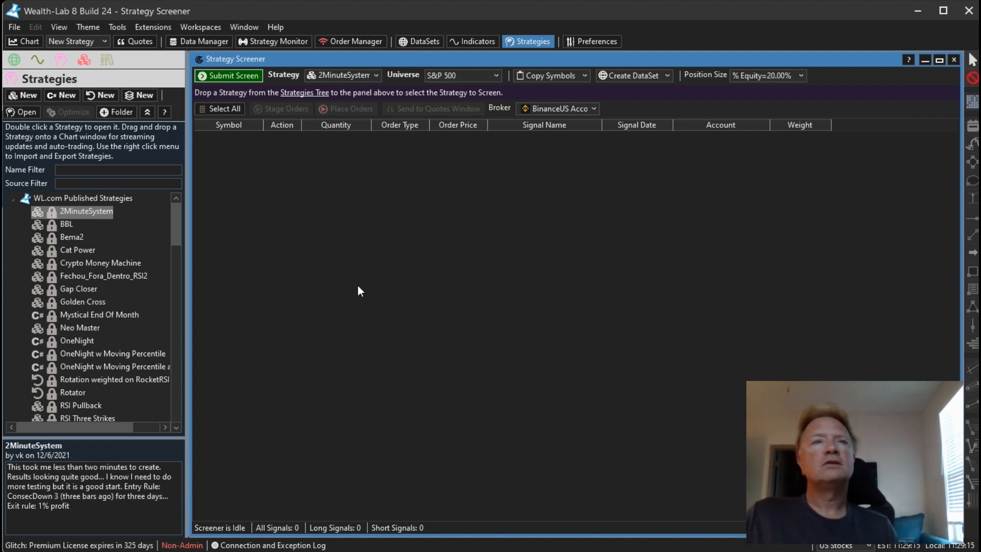
mouse_move(412, 217)
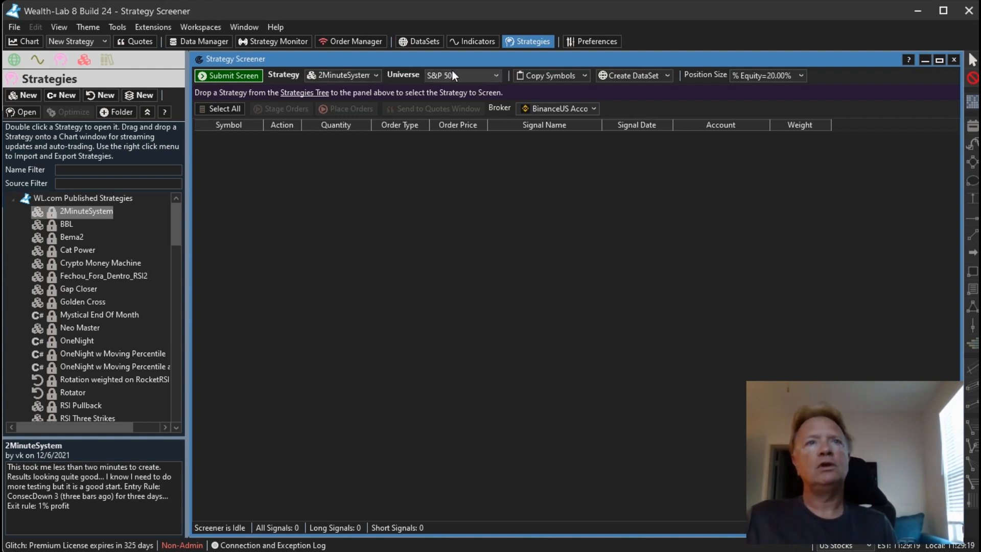
mouse_move(457, 82)
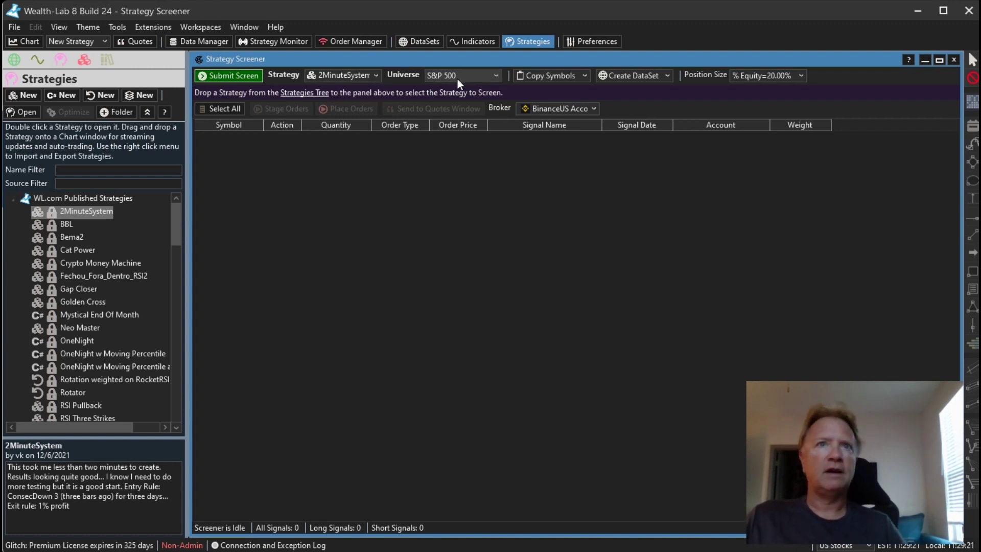
Submit the S&P 500 screen and browse the 294 resulting buy signals
click(229, 75)
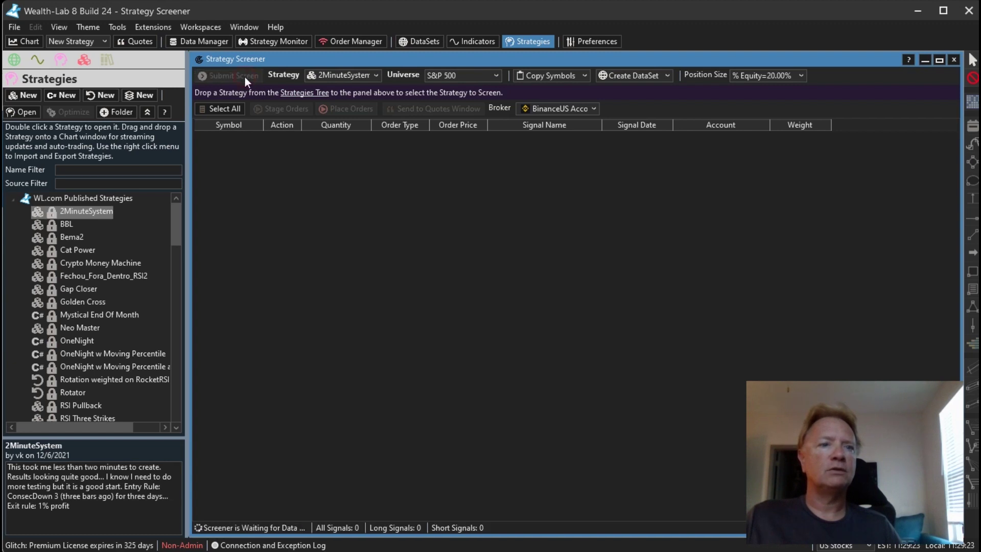
click(233, 76)
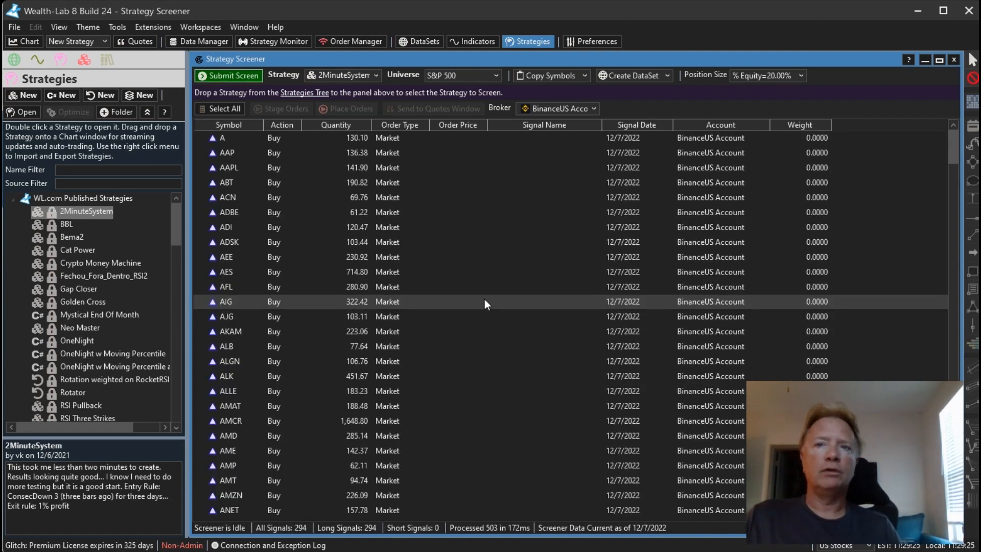
scroll(down, 3)
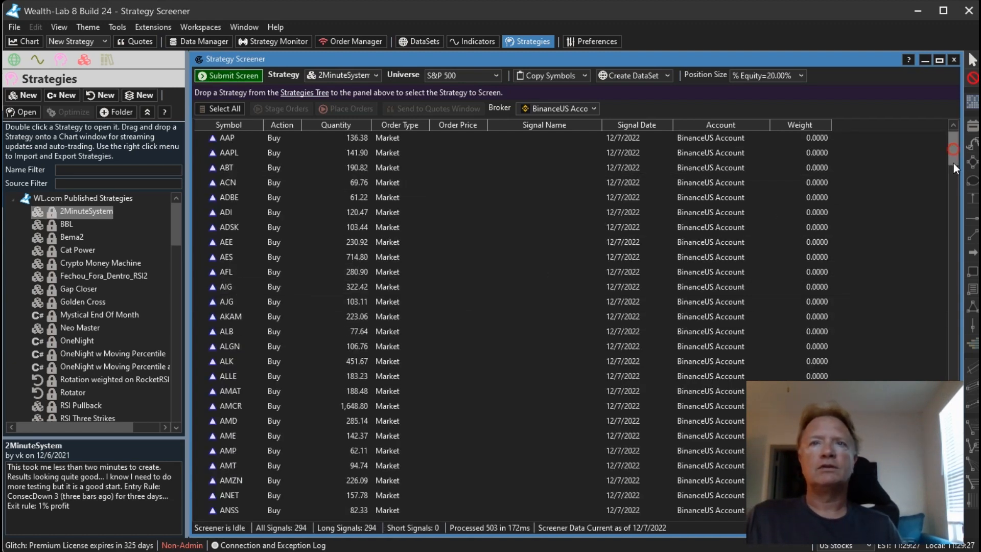
scroll(down, 3)
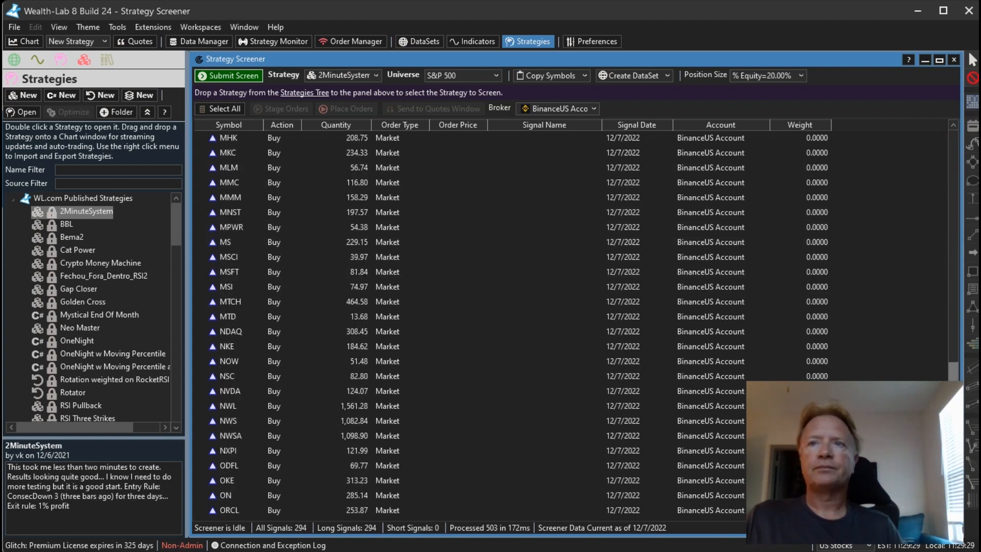
scroll(up, 3)
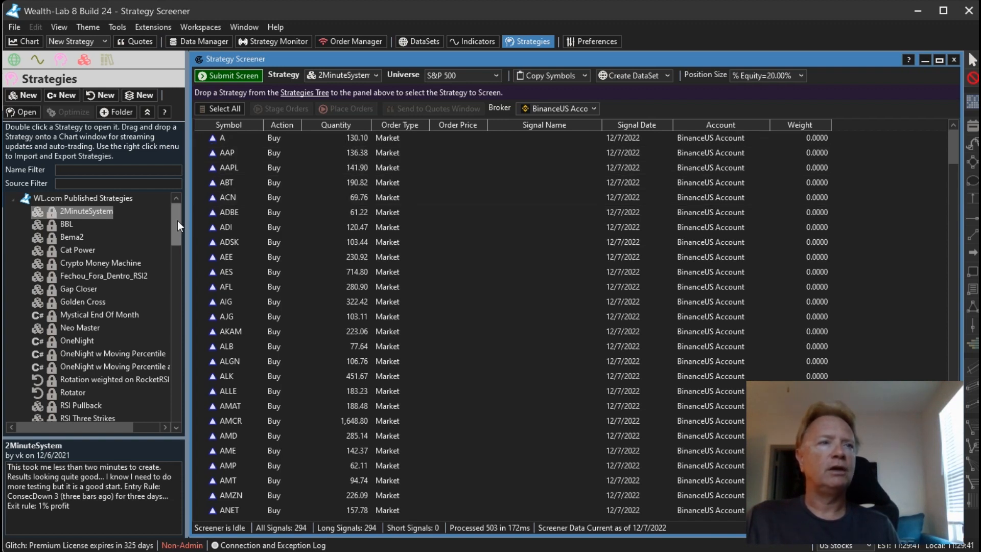
scroll(down, 3)
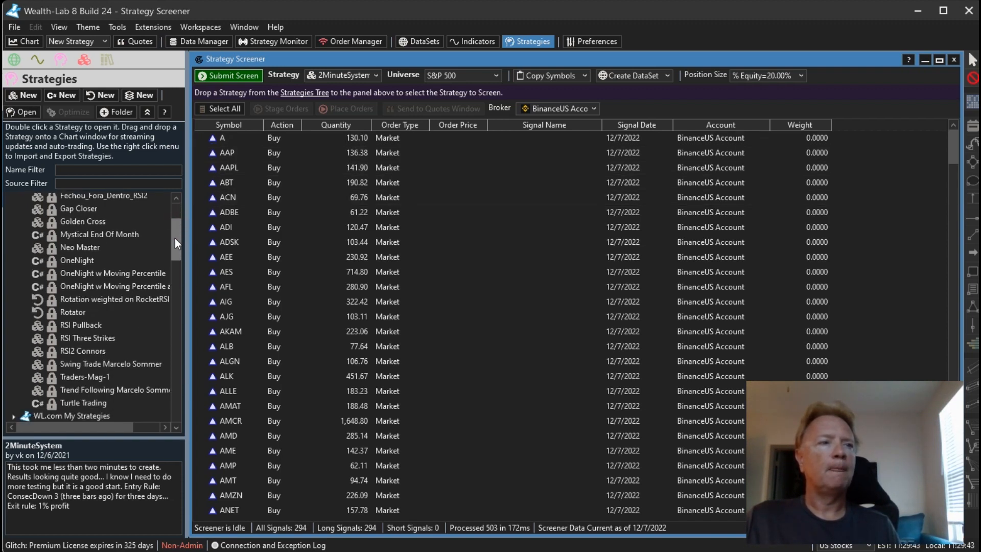
scroll(down, 3)
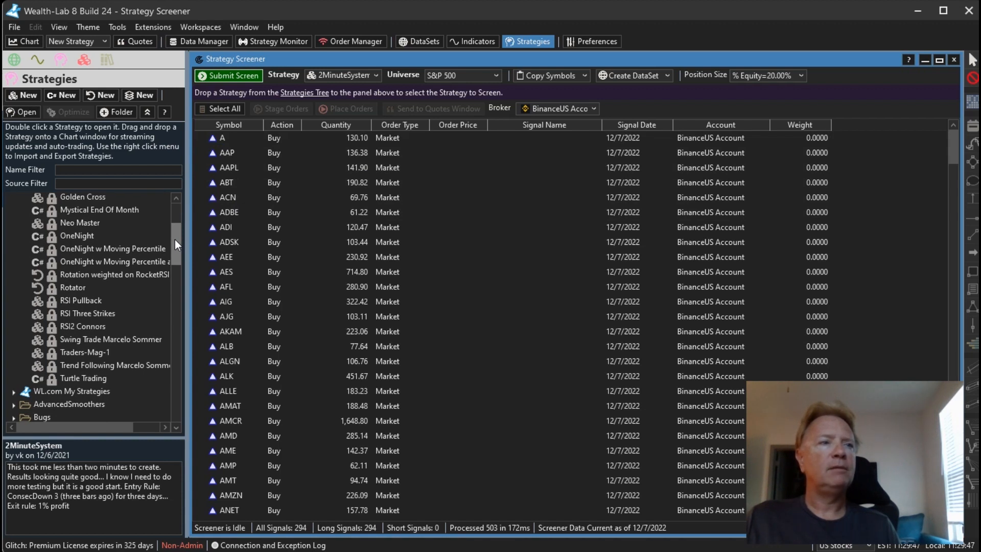
mouse_move(91, 326)
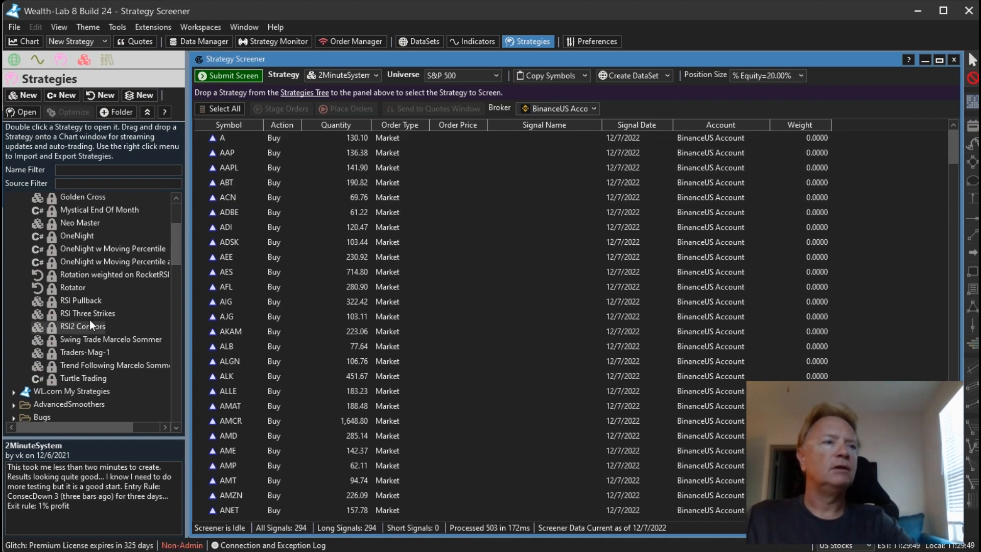
Screen RSI Three Strikes, showing 14 S&P 500 signals, and switch universe to Entire US Stock Market
click(87, 313)
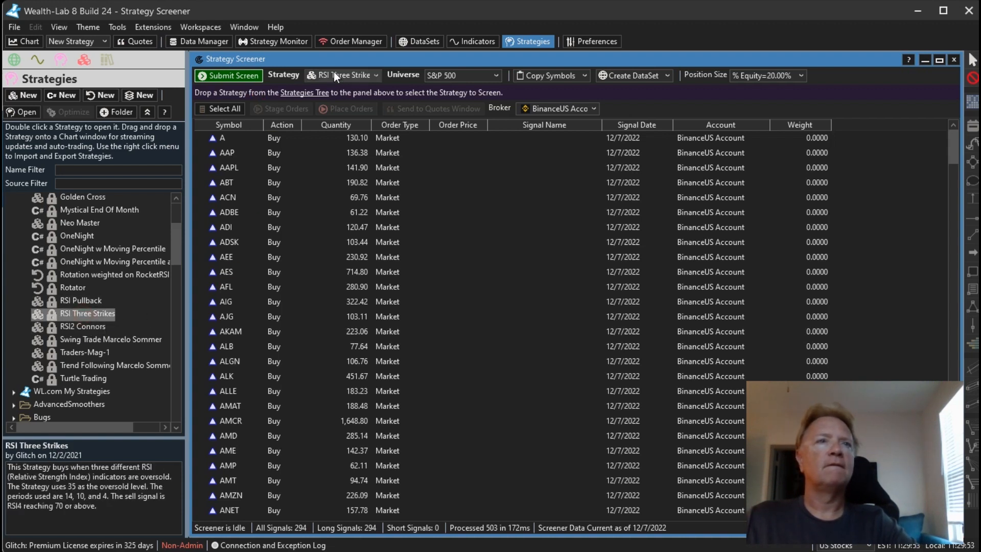
click(228, 75)
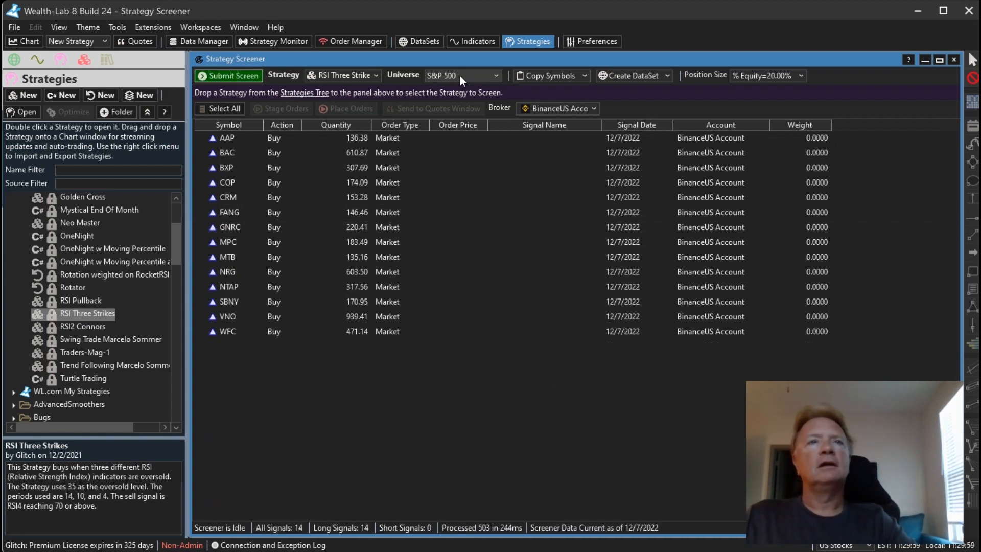
click(461, 75)
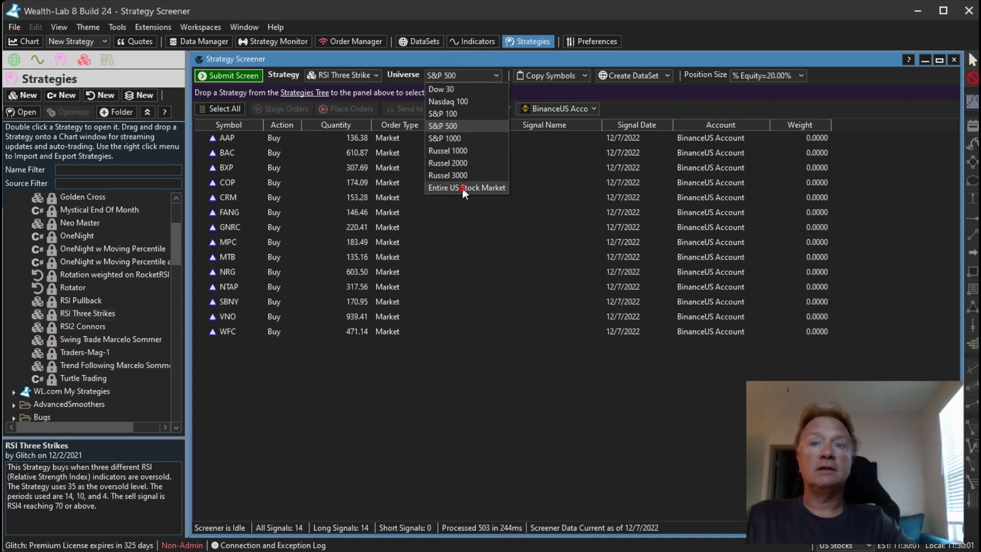
click(465, 188)
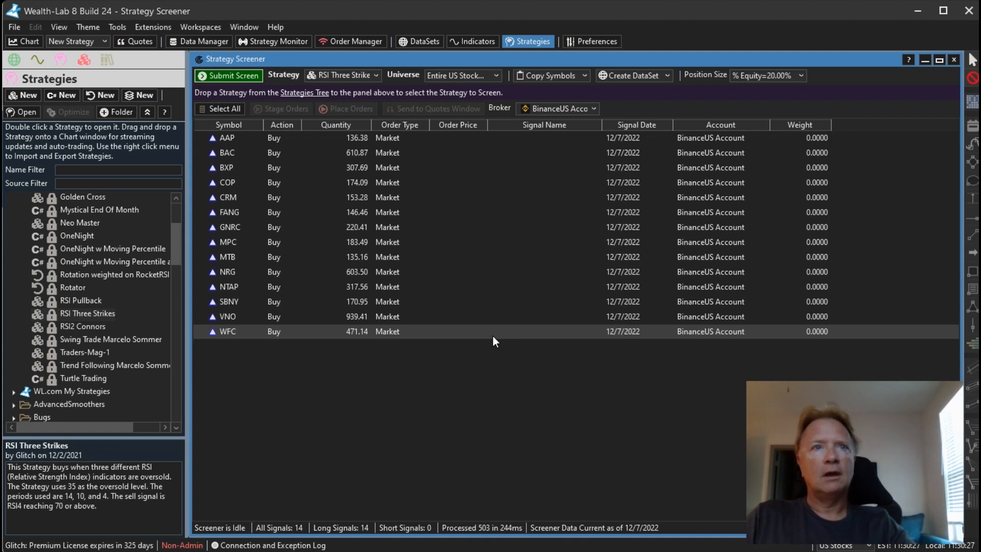
mouse_move(497, 345)
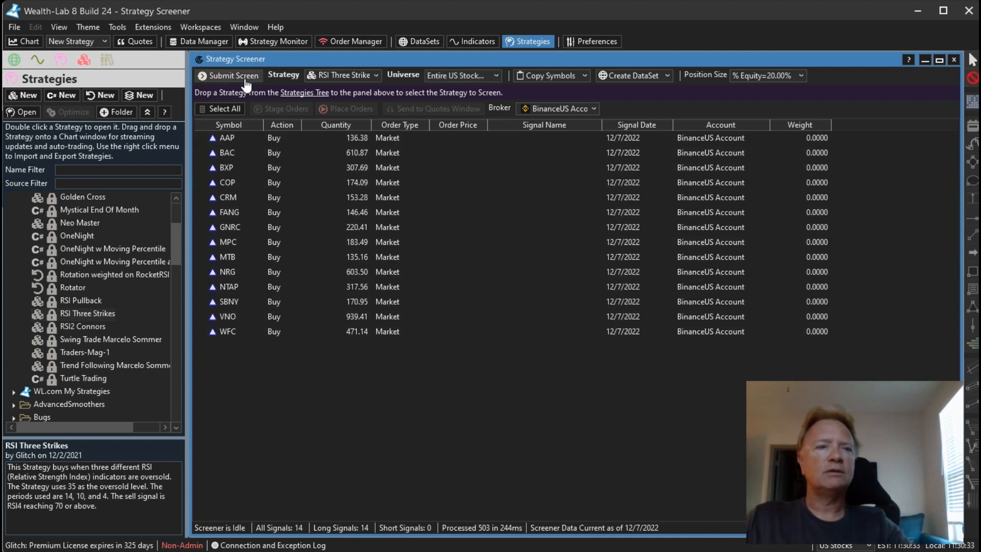
Submit the RSI Three Strikes screen on Entire US Stock Market, yielding 743 buy signals
click(234, 76)
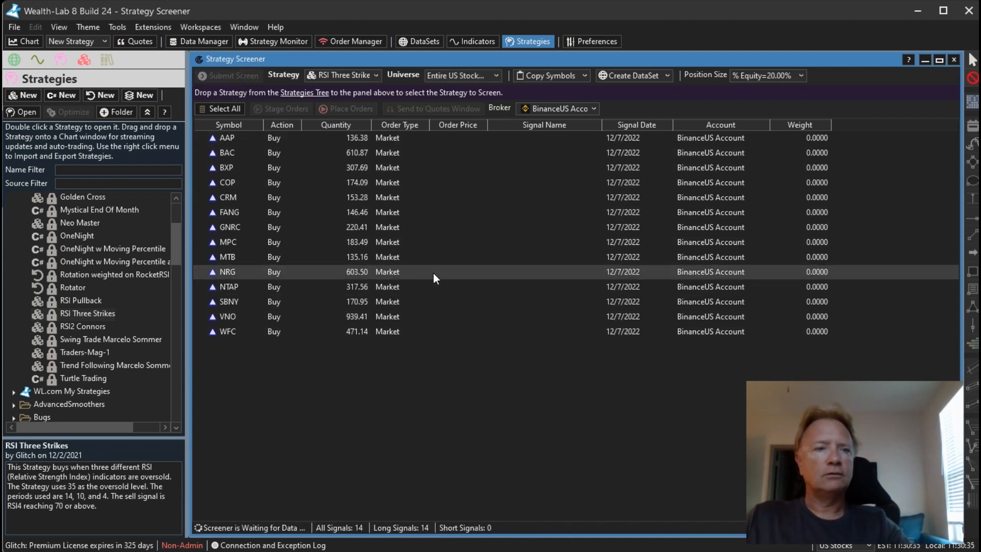
click(233, 75)
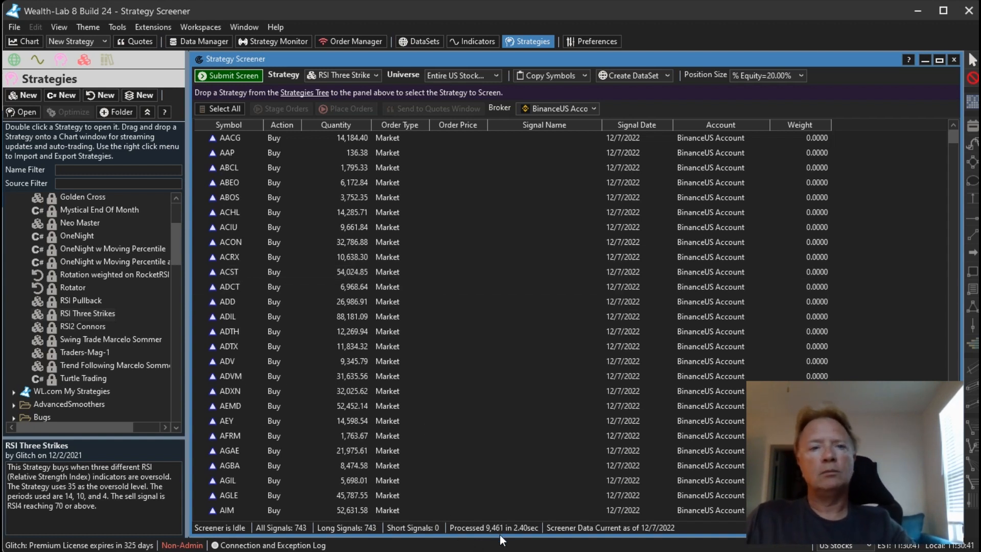
mouse_move(529, 537)
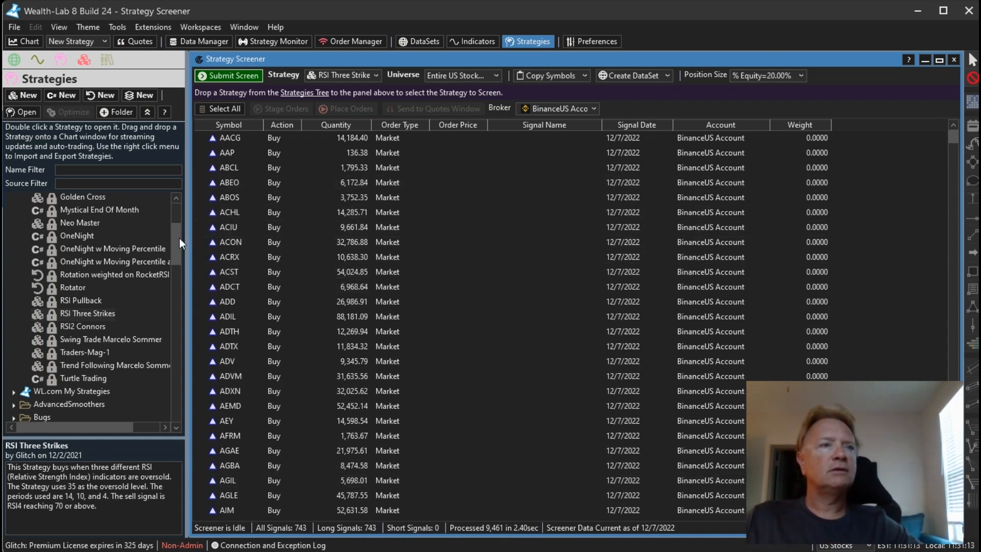
Select UltOsc Rotation and submit the screen, getting RODI, SHQA and VMCAU signals
scroll(down, 3)
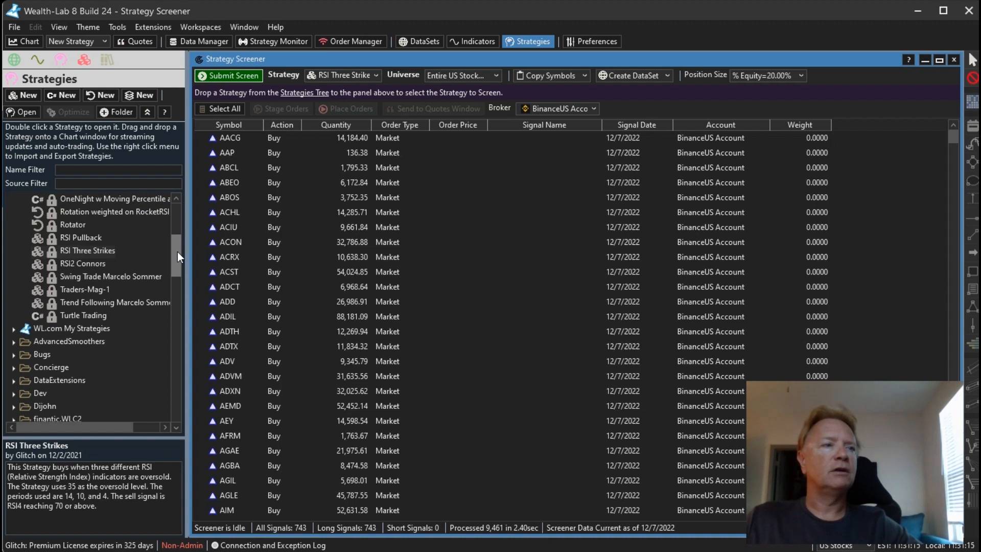
scroll(down, 3)
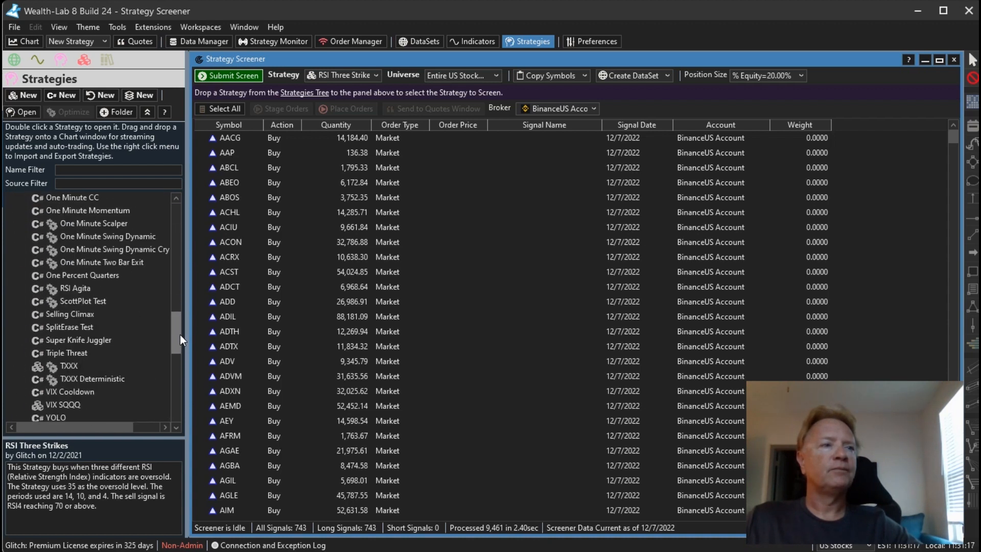
scroll(down, 3)
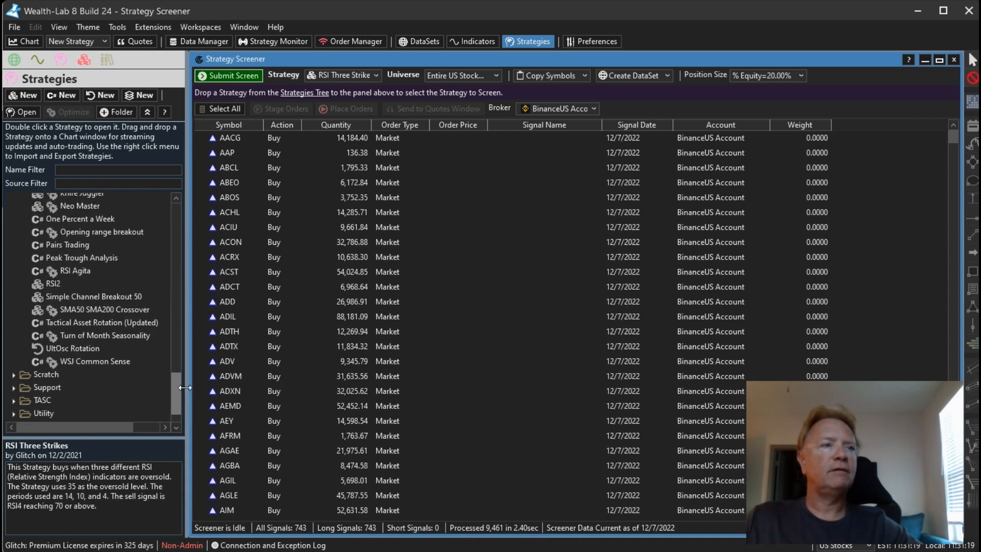
click(74, 348)
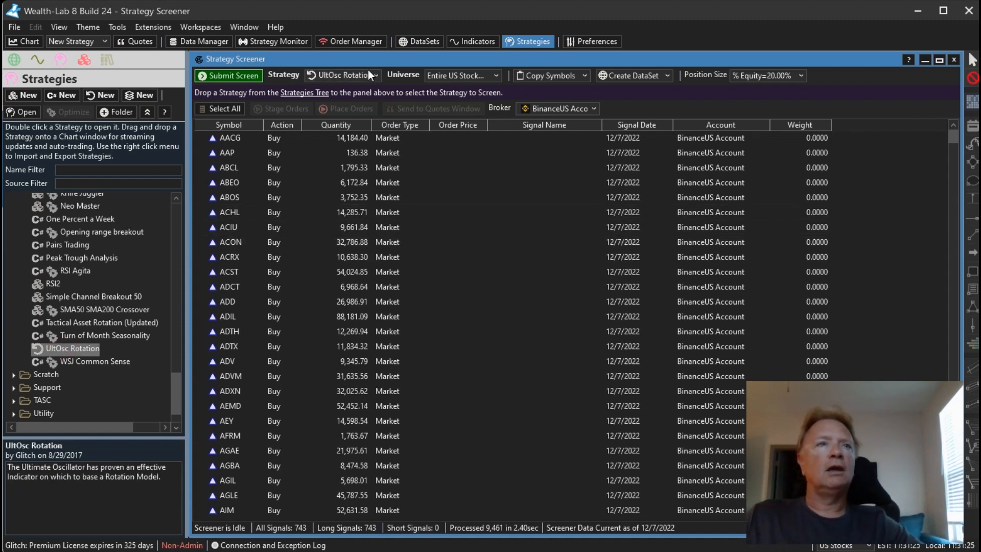
click(229, 75)
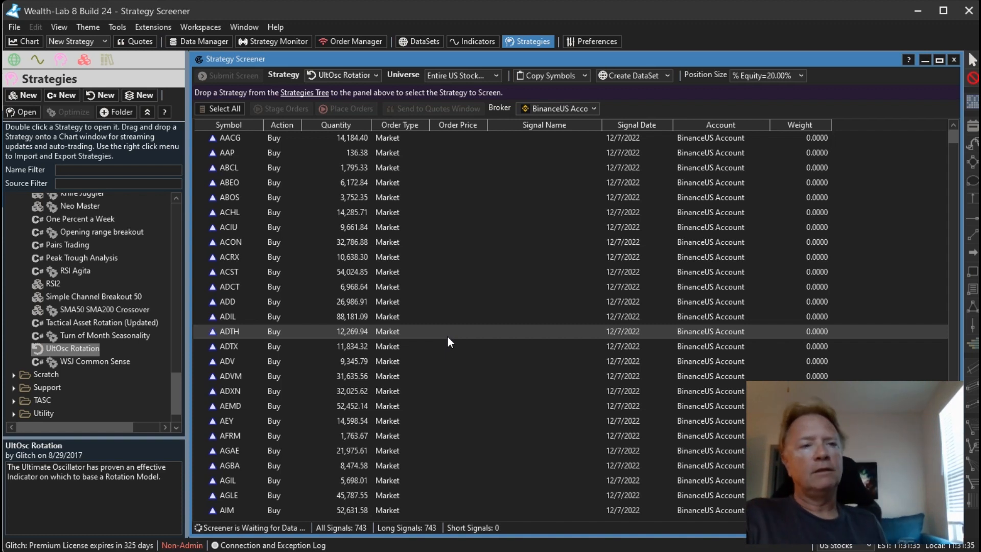
click(229, 75)
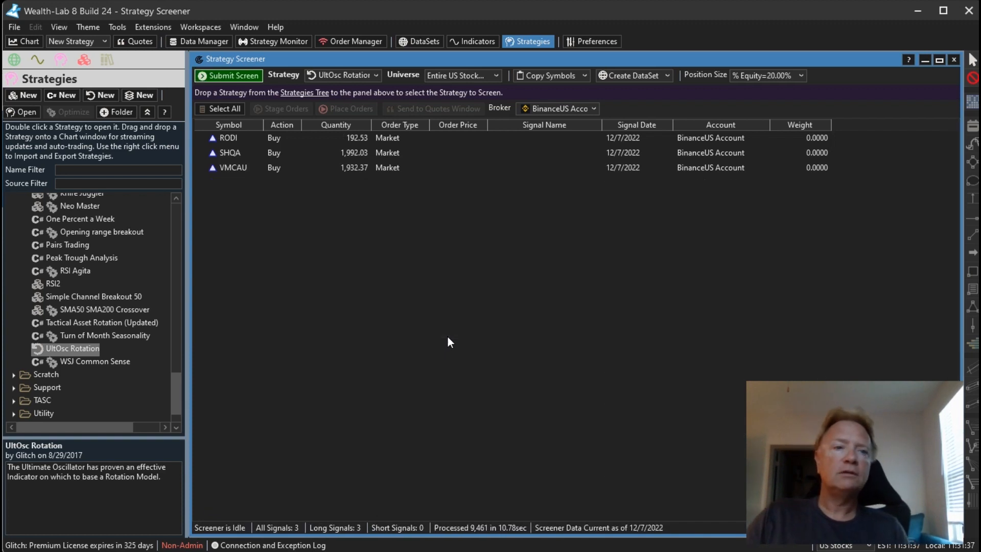
mouse_move(387, 191)
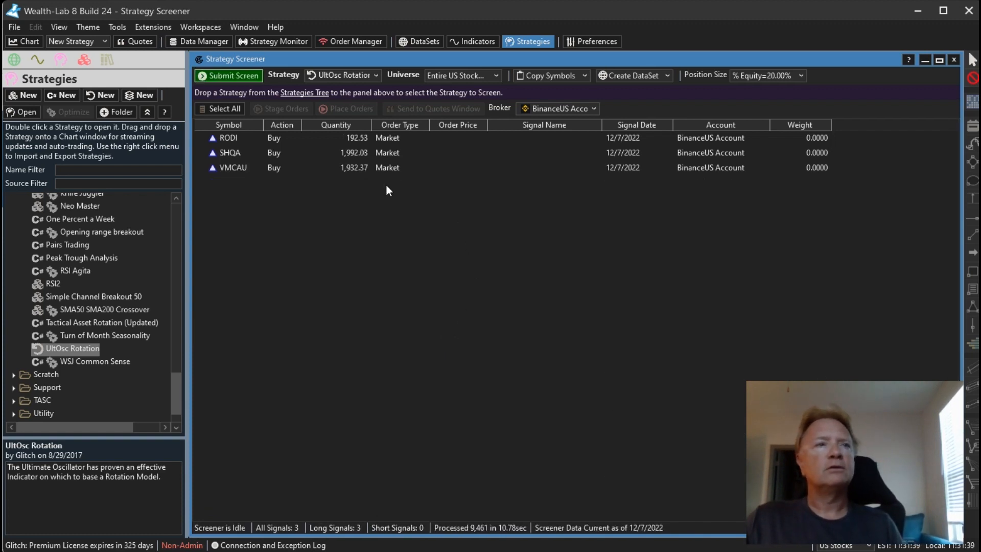
mouse_move(384, 311)
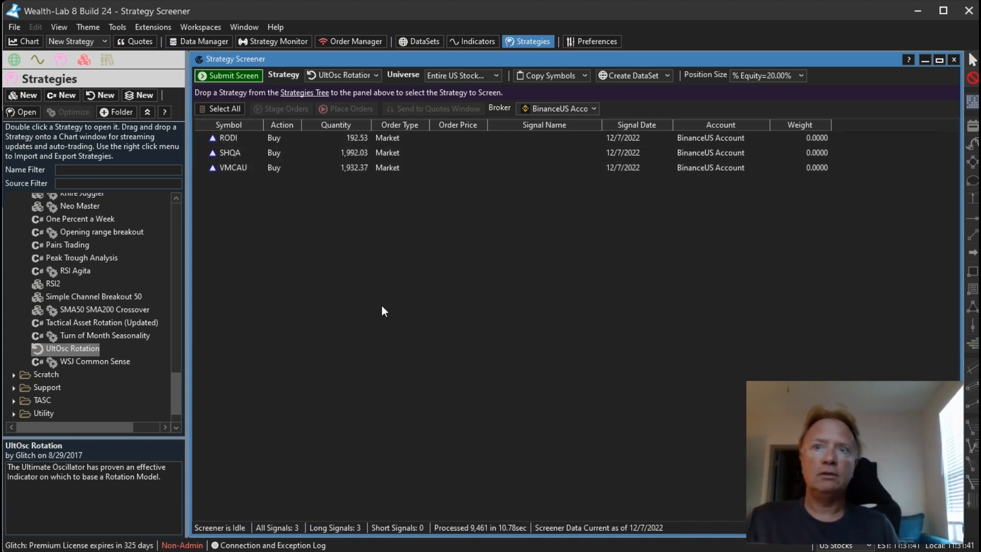
mouse_move(361, 300)
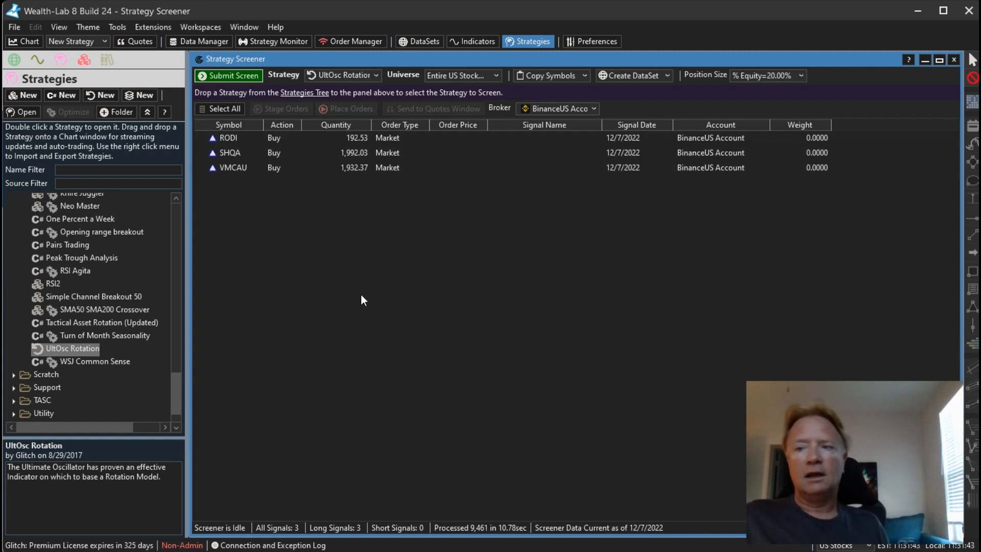
mouse_move(646, 535)
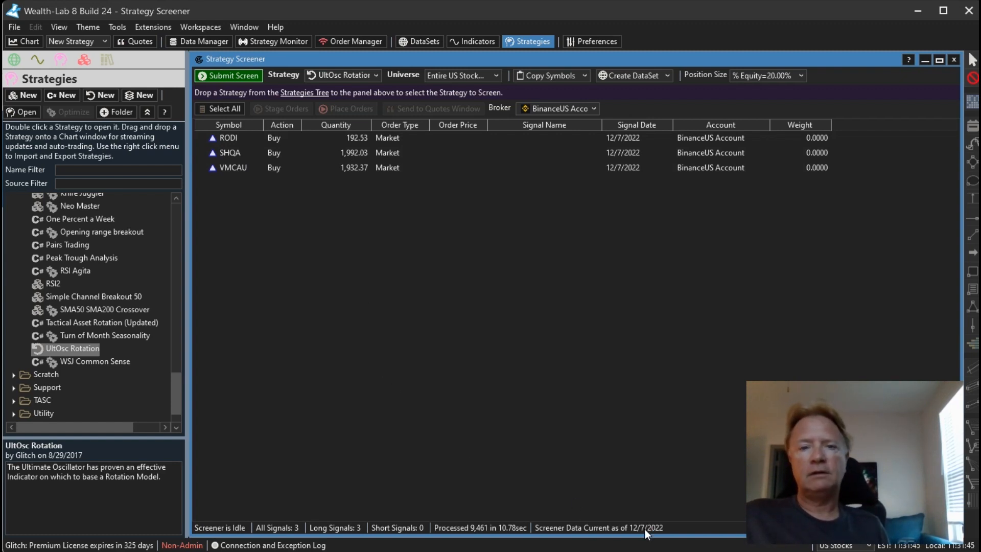
mouse_move(518, 387)
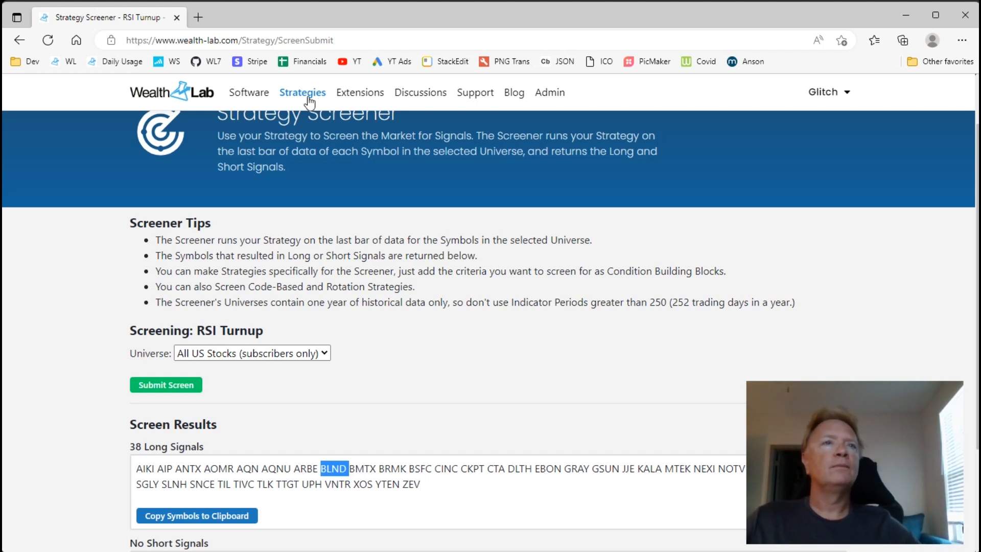
View Published Strategies briefly, then show the My Strategies page with five saved strategies
click(302, 92)
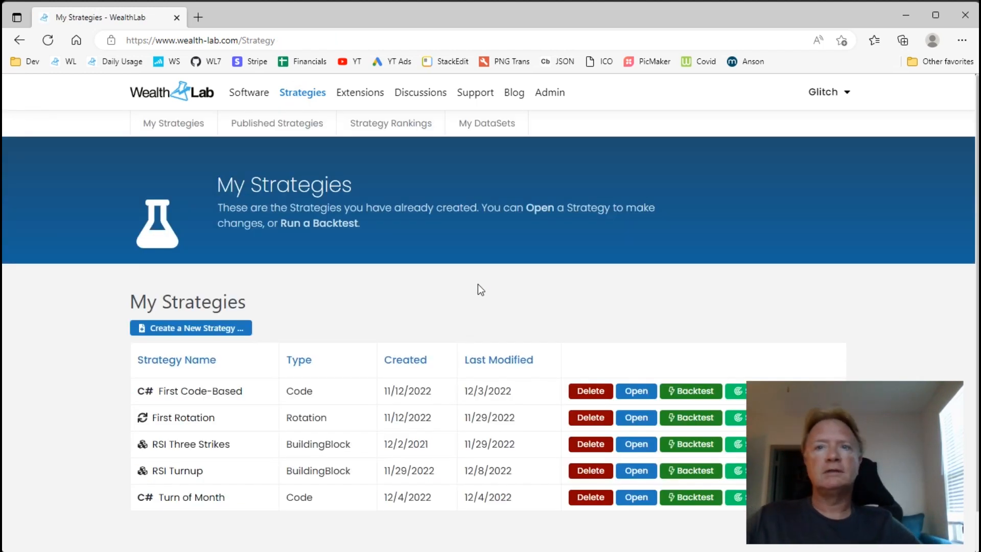
mouse_move(512, 273)
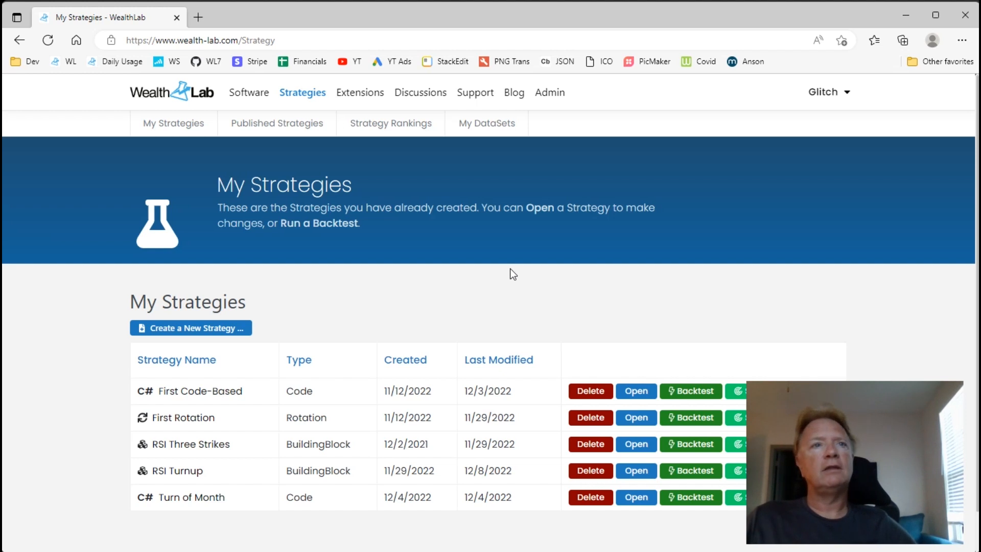
mouse_move(276, 122)
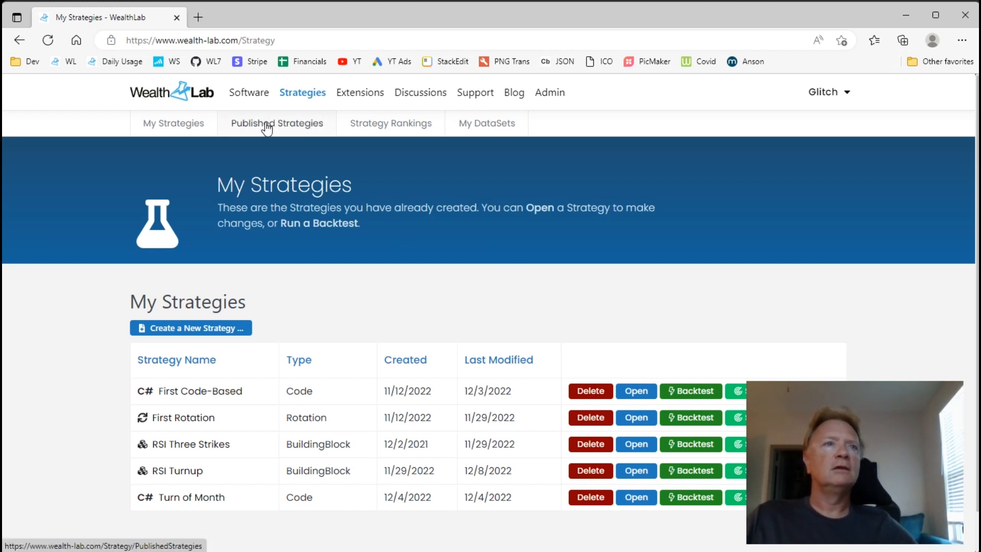
click(277, 123)
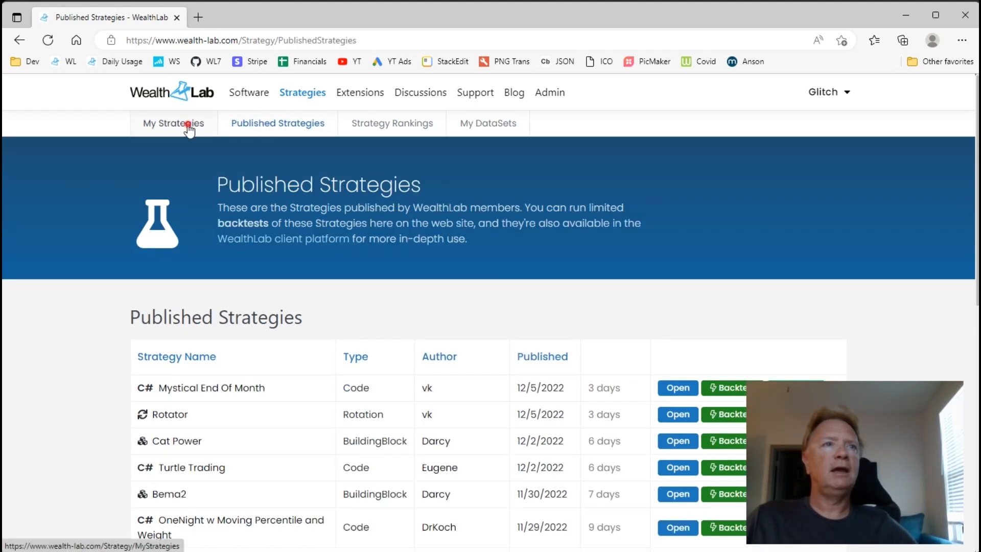
click(173, 122)
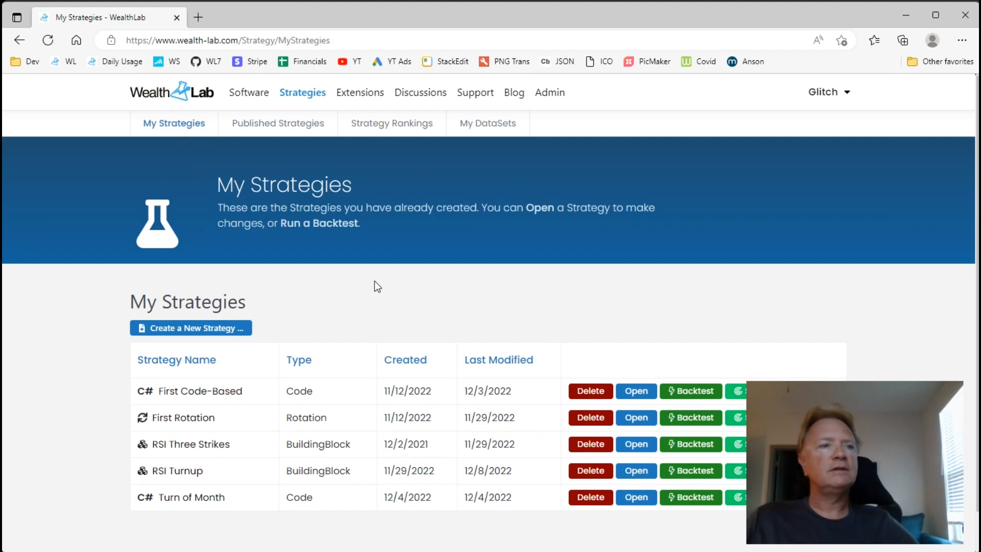
mouse_move(176, 470)
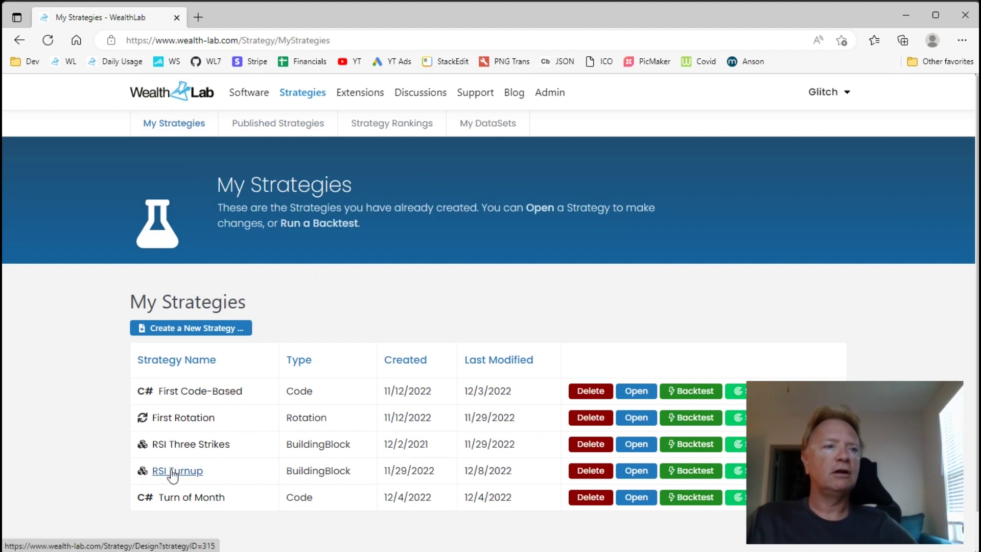
click(178, 470)
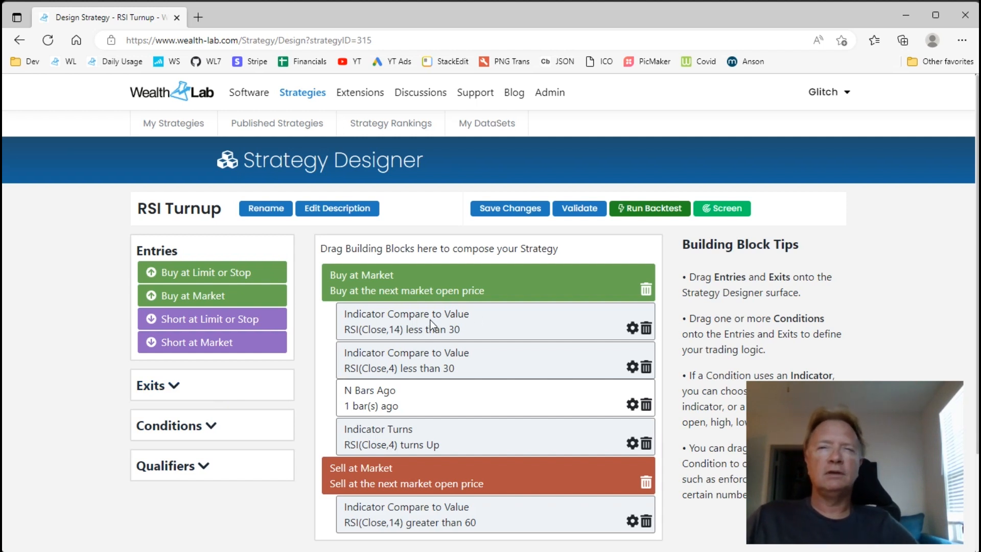
mouse_move(450, 336)
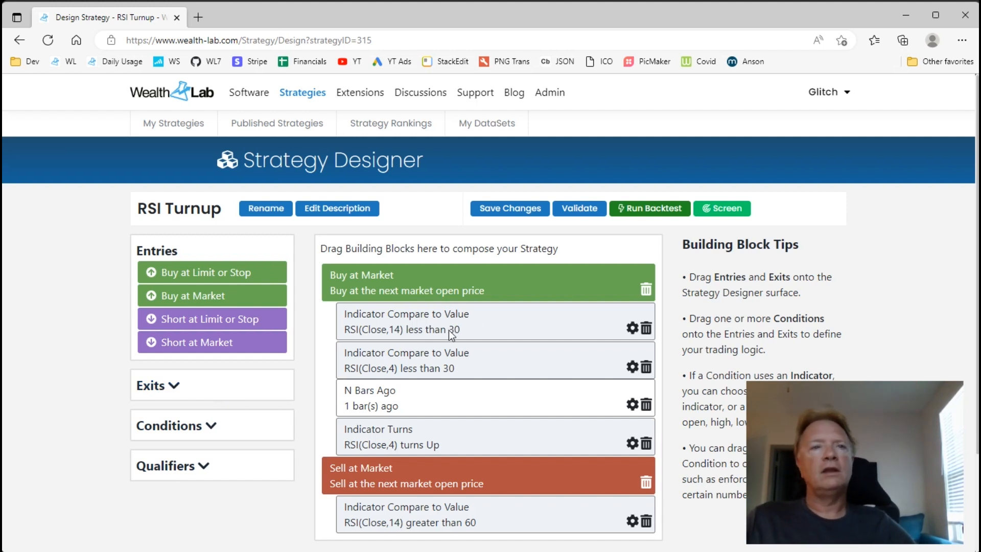
mouse_move(471, 333)
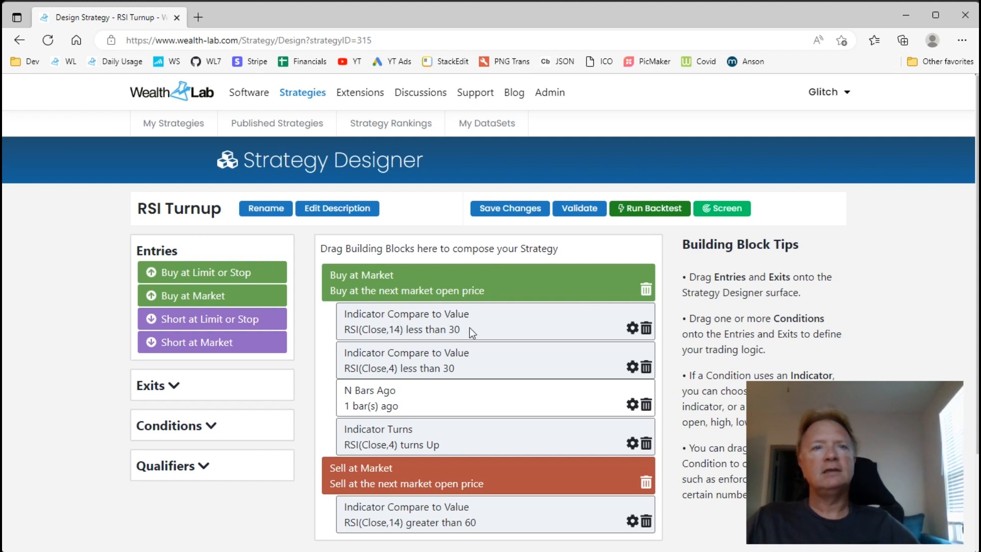
mouse_move(350, 384)
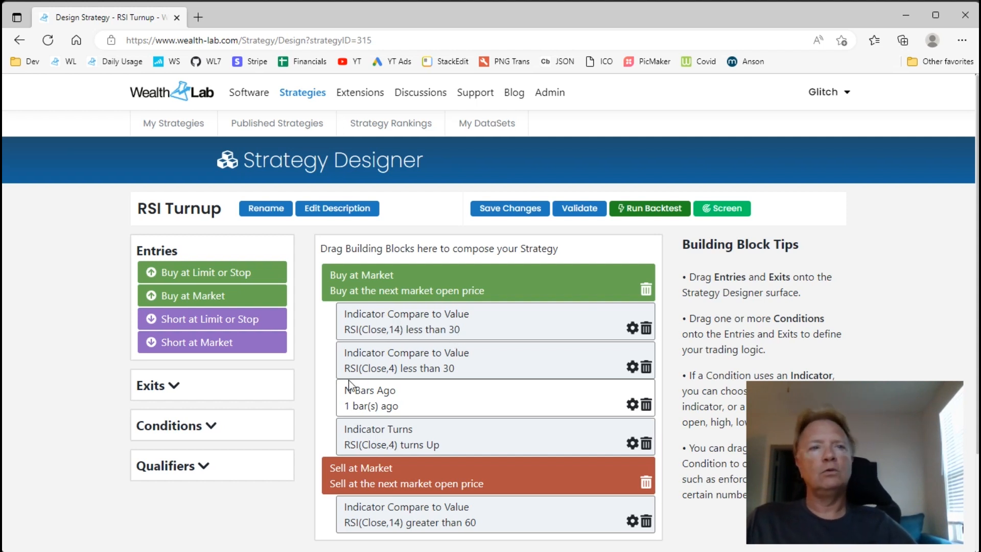
mouse_move(456, 367)
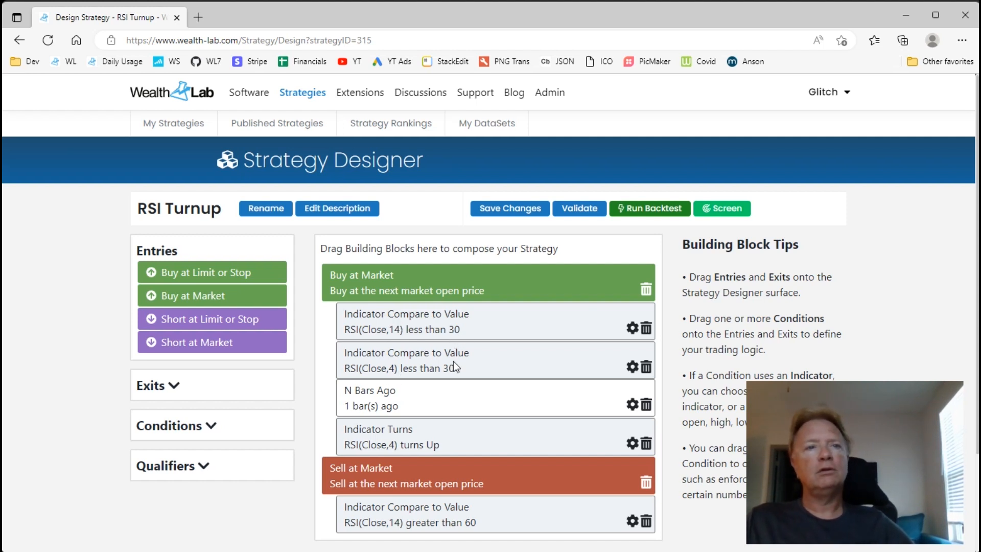
mouse_move(445, 400)
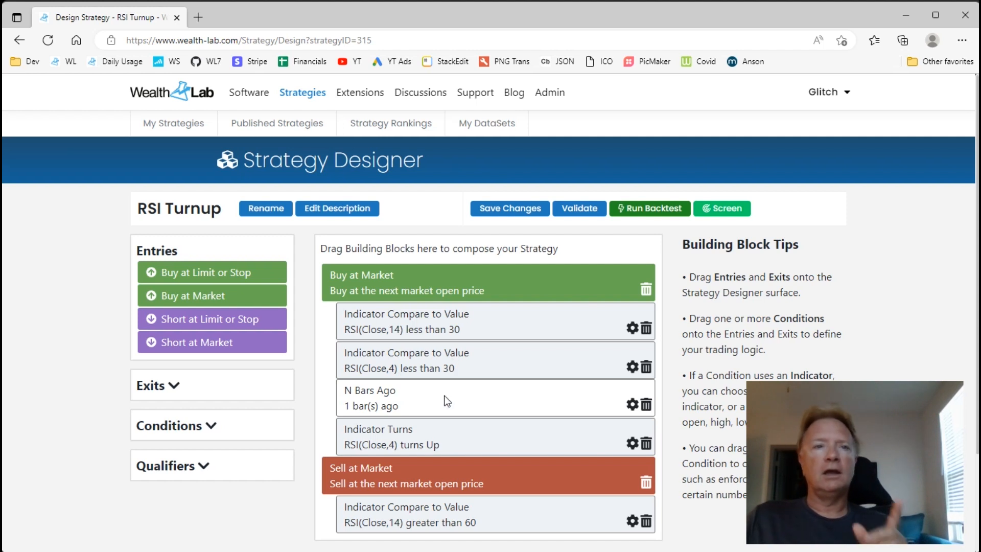
mouse_move(423, 407)
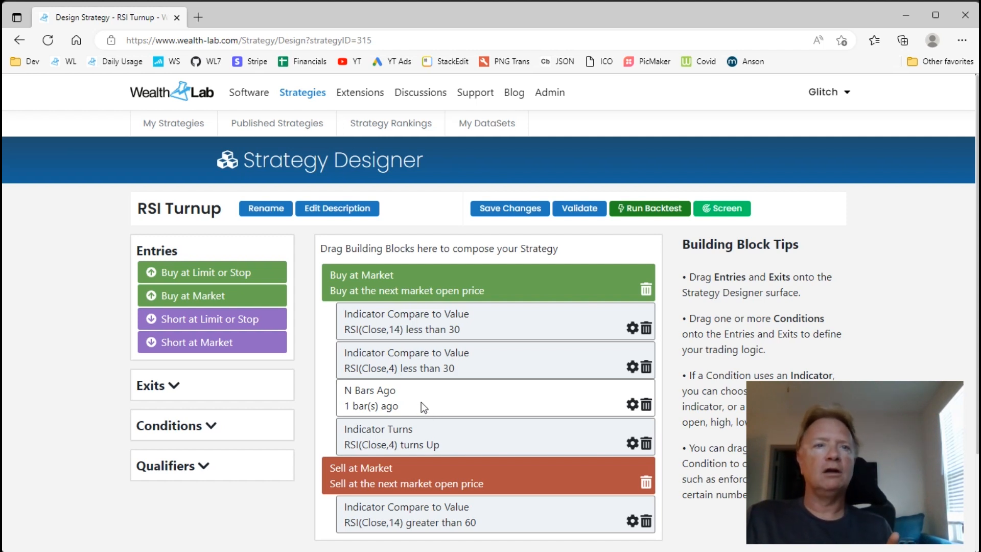
mouse_move(479, 362)
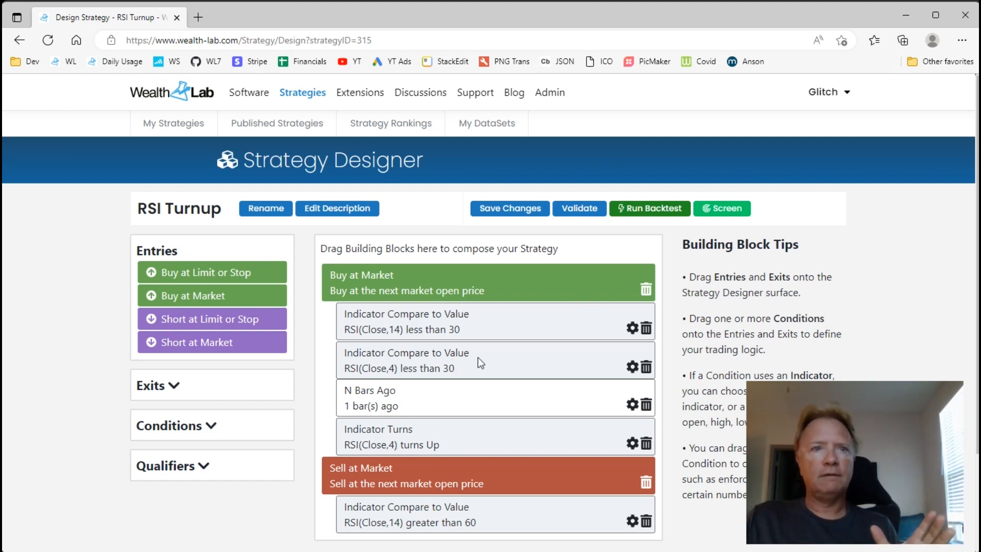
mouse_move(475, 399)
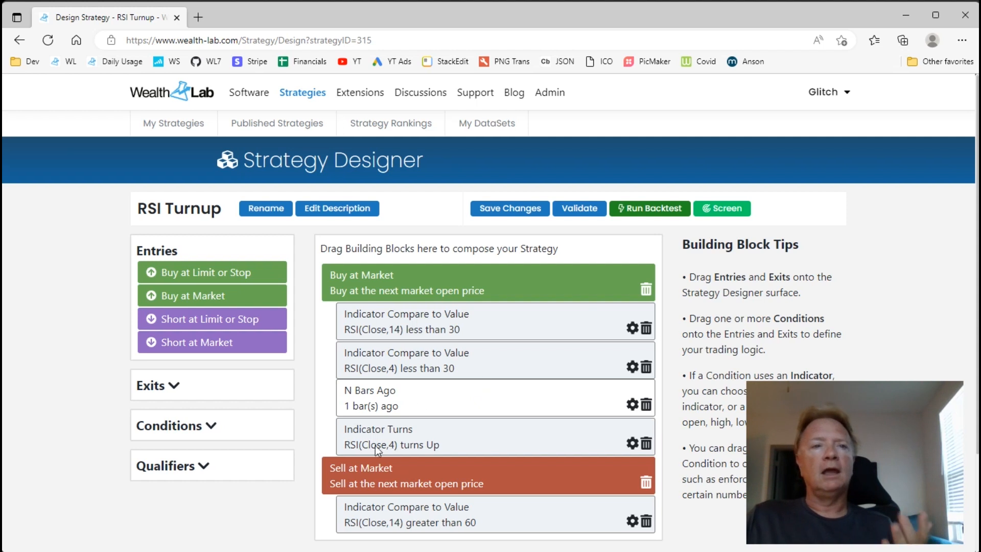
mouse_move(410, 440)
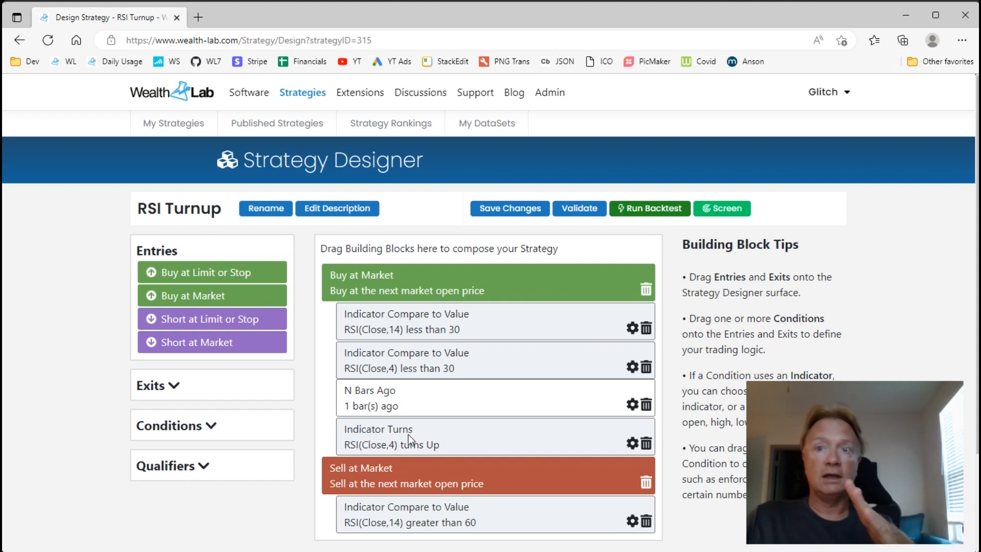
mouse_move(446, 445)
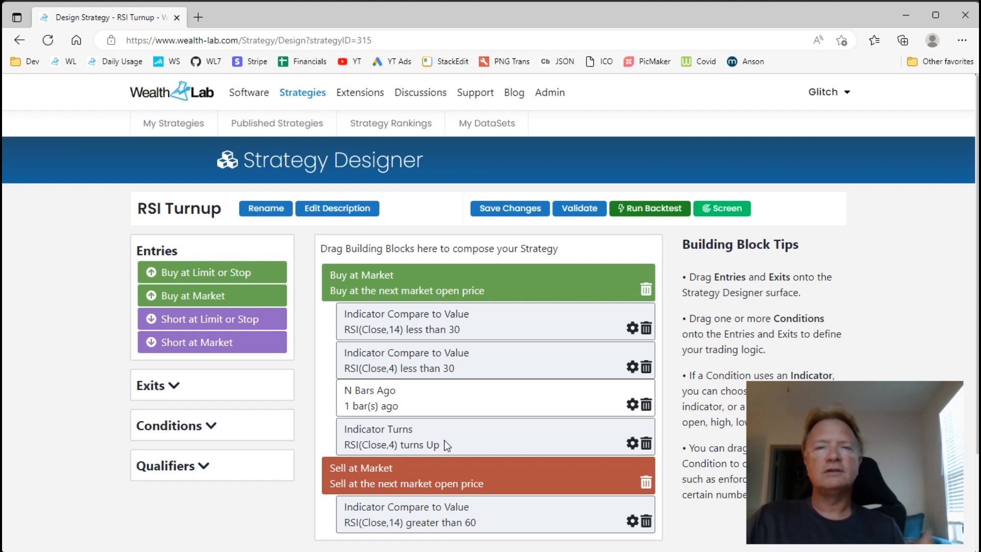
mouse_move(491, 440)
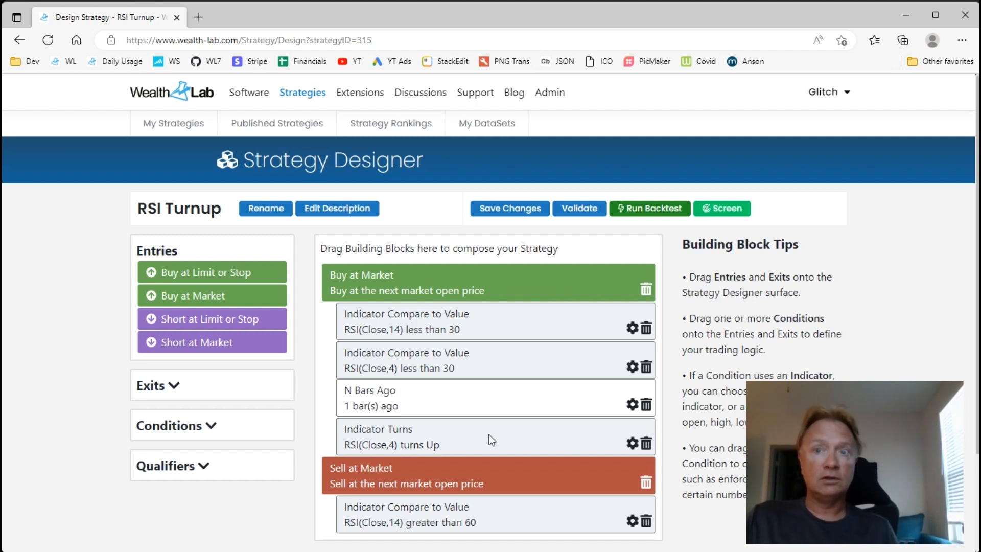
mouse_move(721, 208)
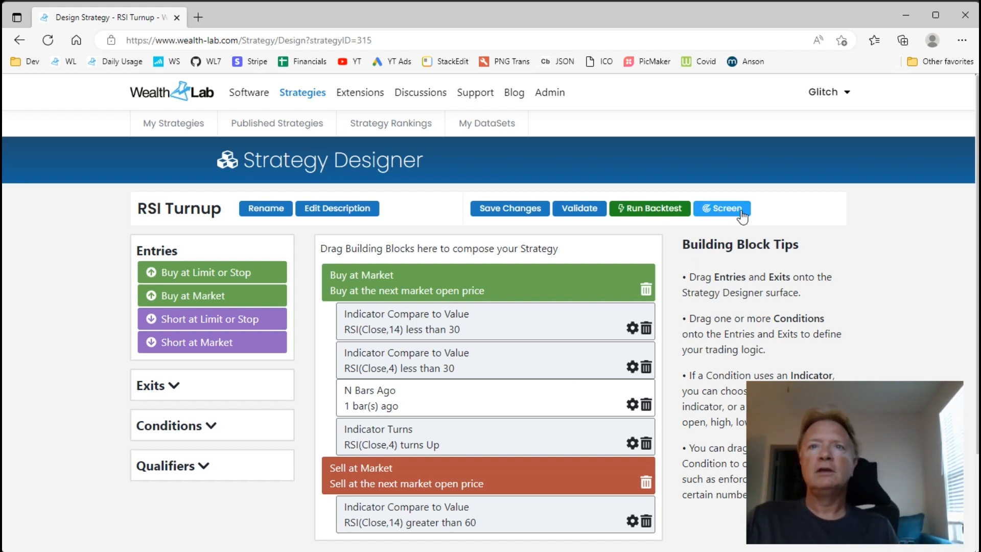
mouse_move(722, 208)
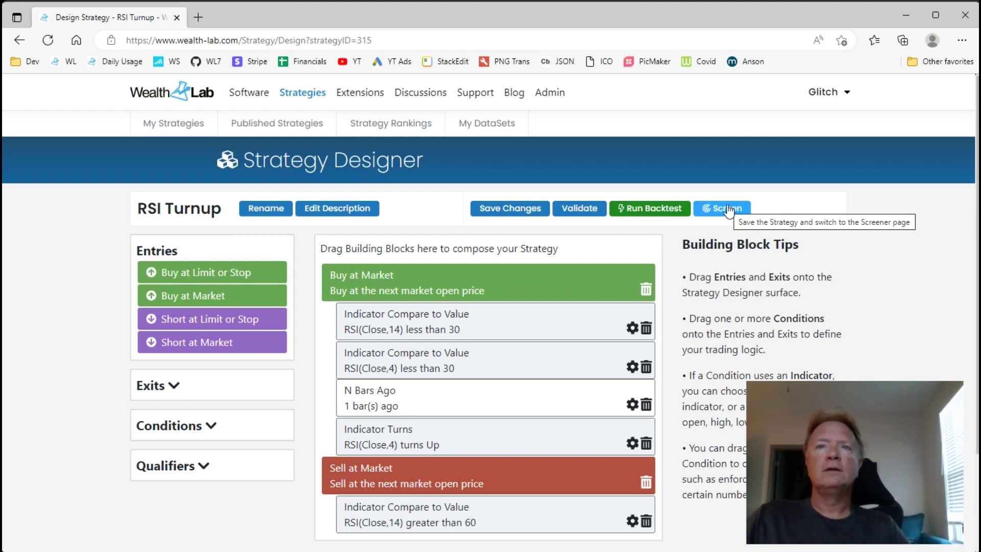
Save RSI Turnup and submit its screen on the All US Stocks universe
click(721, 209)
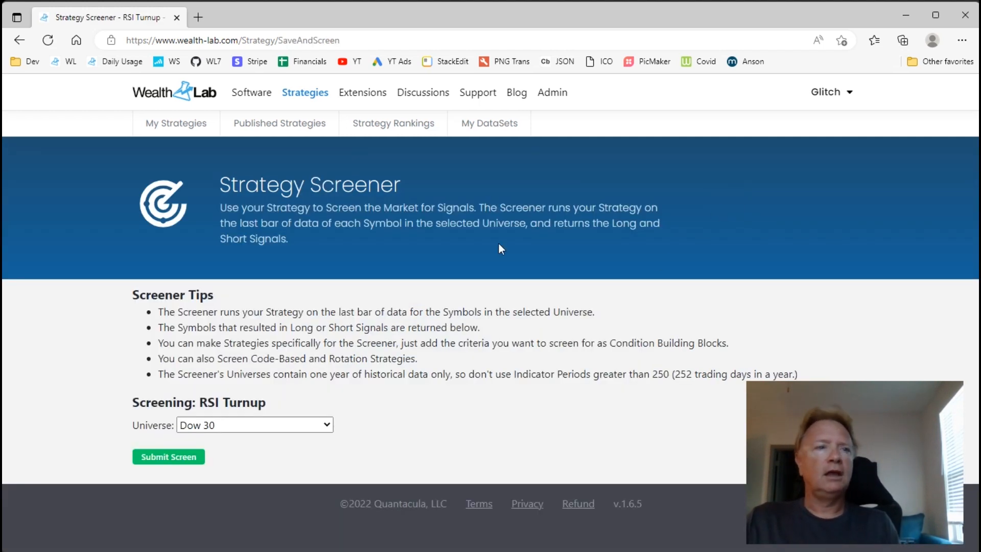
mouse_move(234, 405)
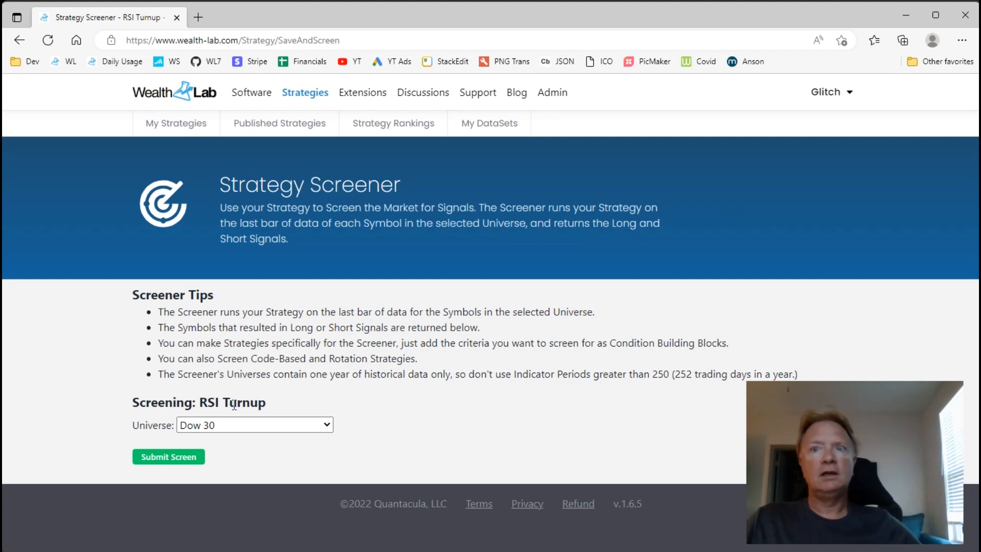
click(254, 424)
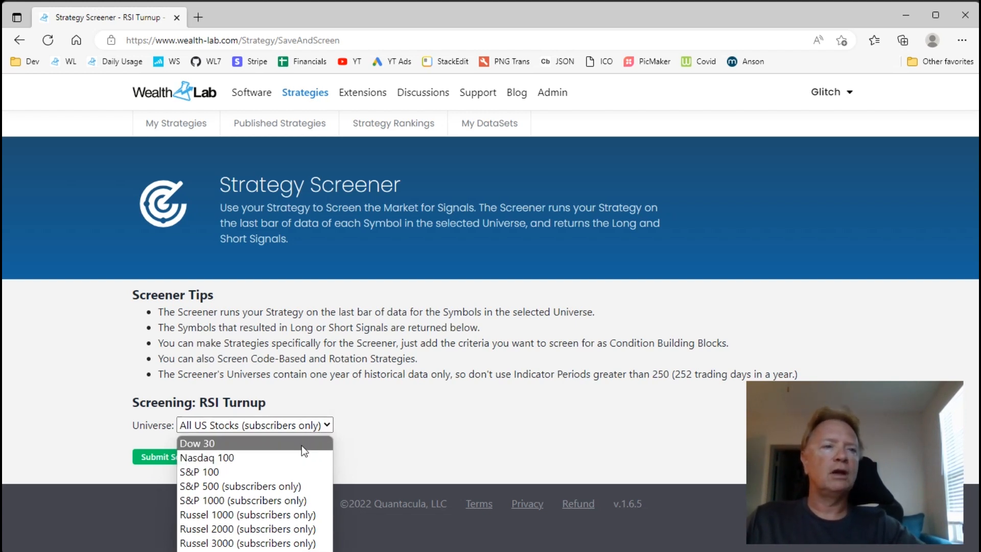
mouse_move(306, 457)
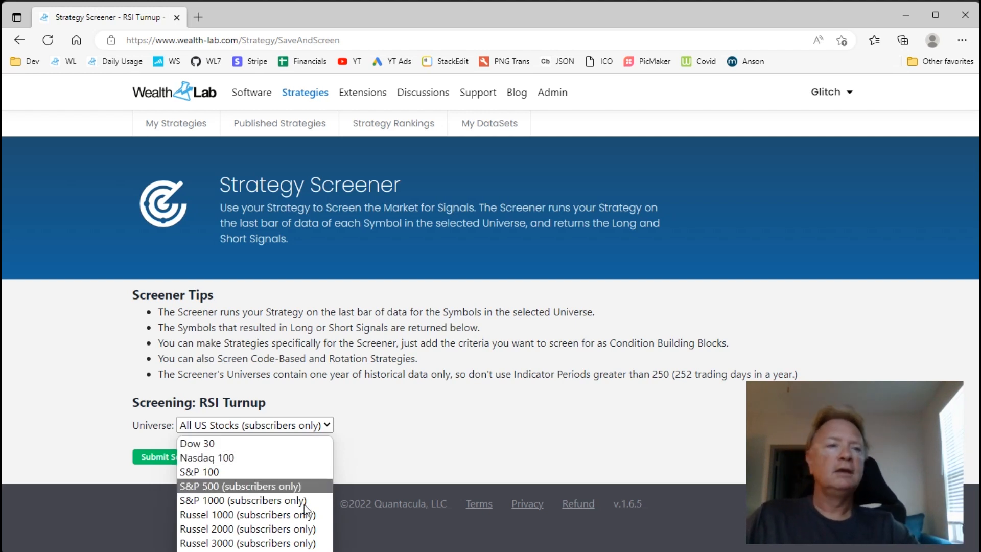
click(444, 457)
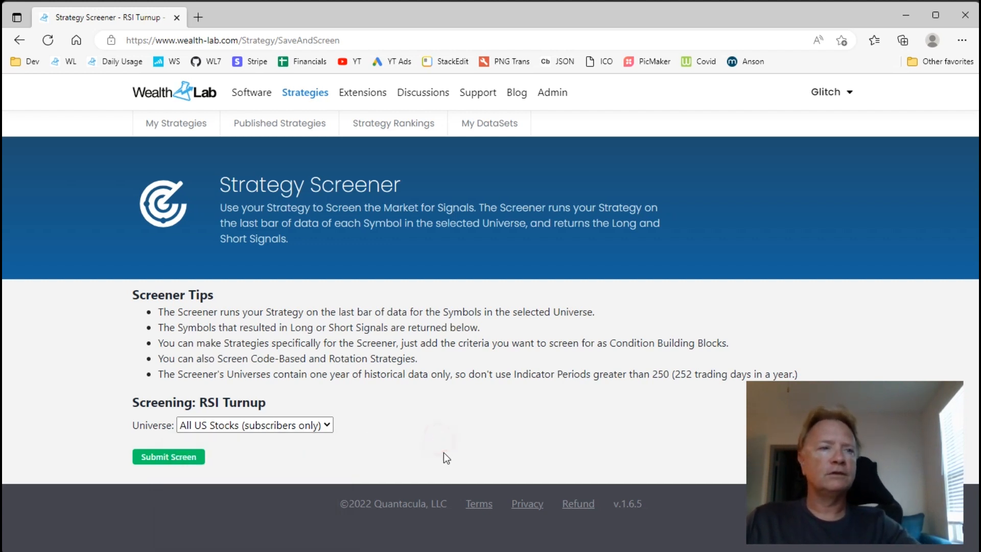
click(168, 456)
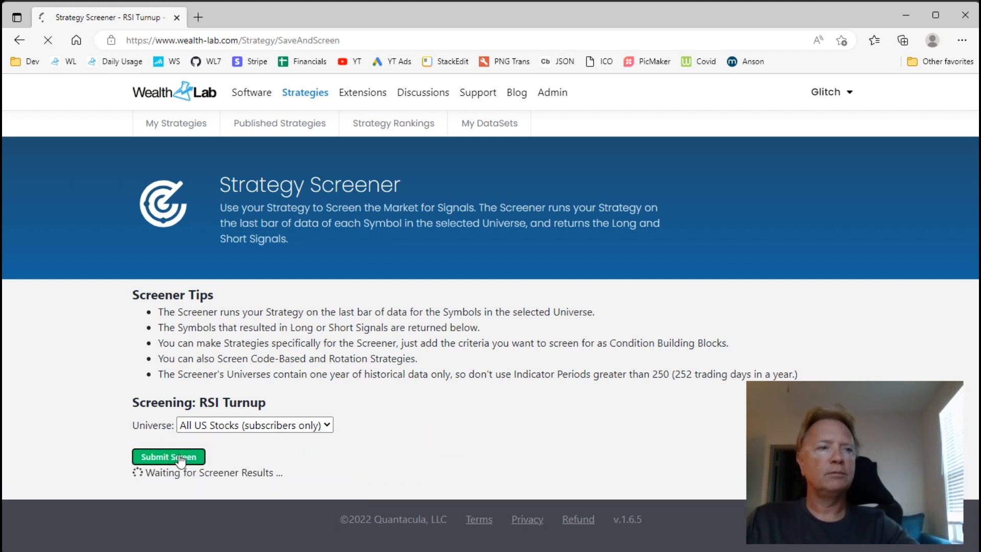
Scroll to the 38 long-signal Screen Results and double-click BLND
click(167, 457)
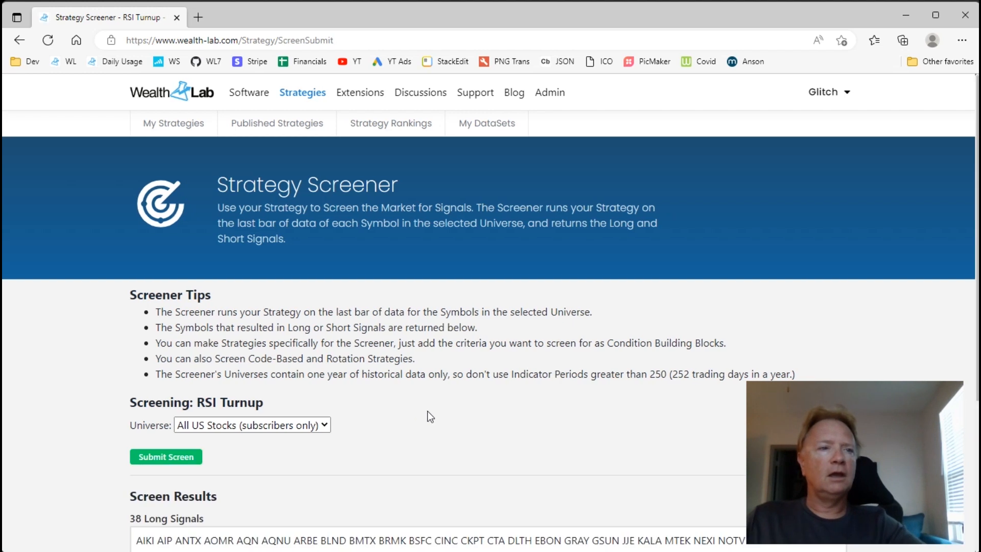
scroll(down, 3)
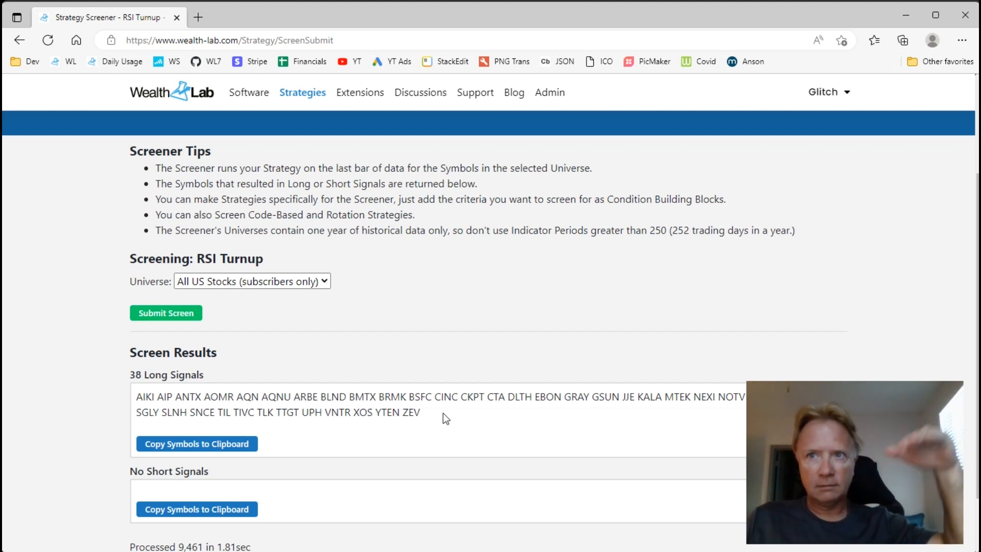
mouse_move(450, 413)
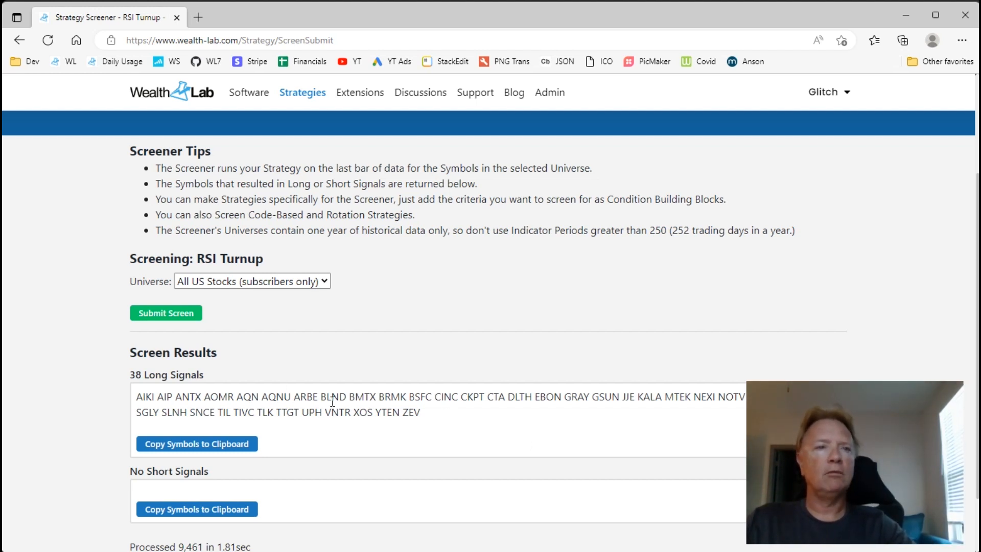
double_click(334, 396)
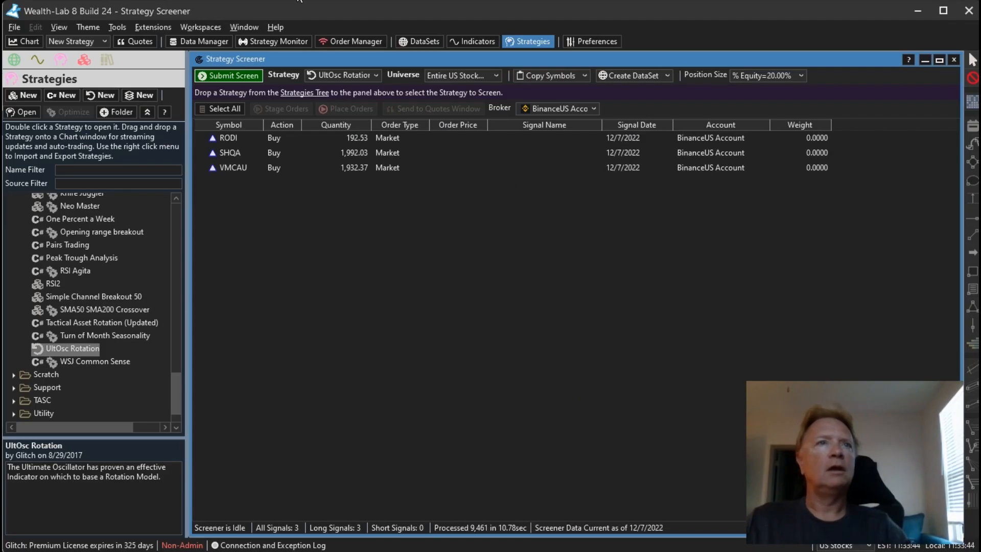
Switch to the BLND Daily chart window from the Window menu
click(243, 27)
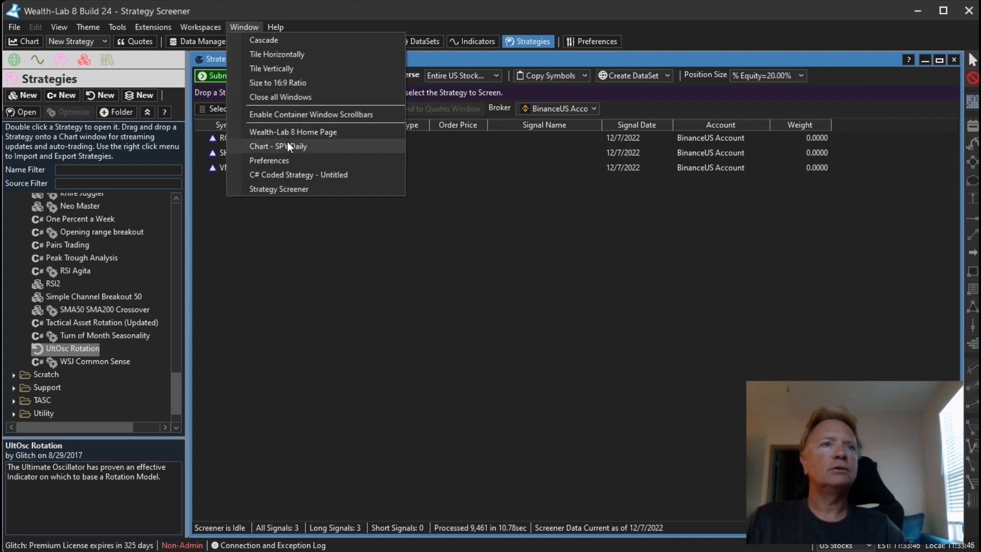
click(277, 145)
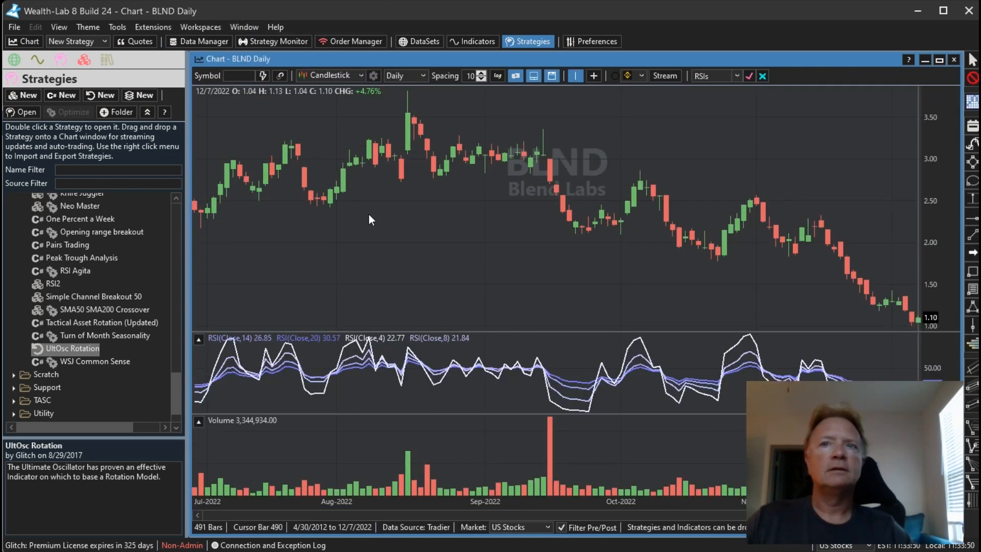
mouse_move(822, 350)
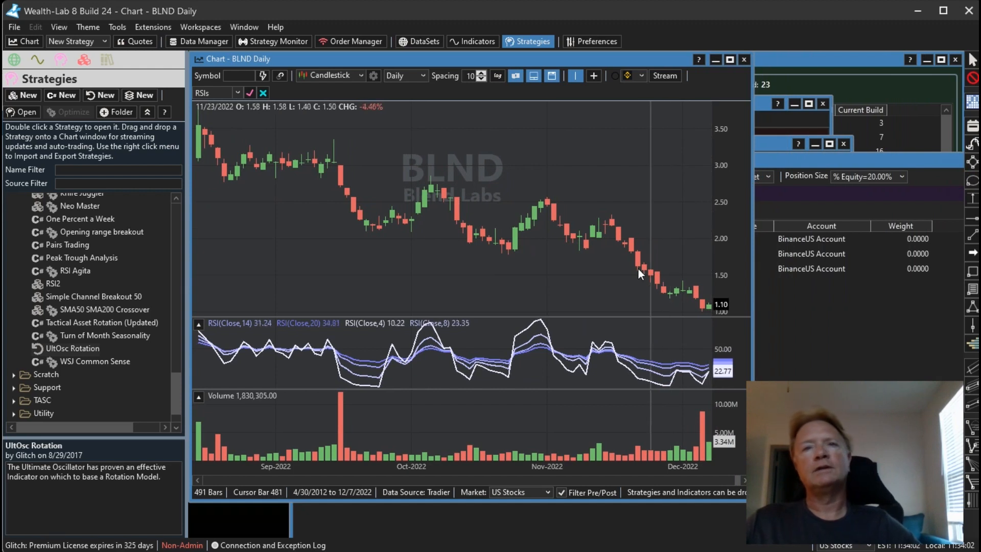
mouse_move(429, 219)
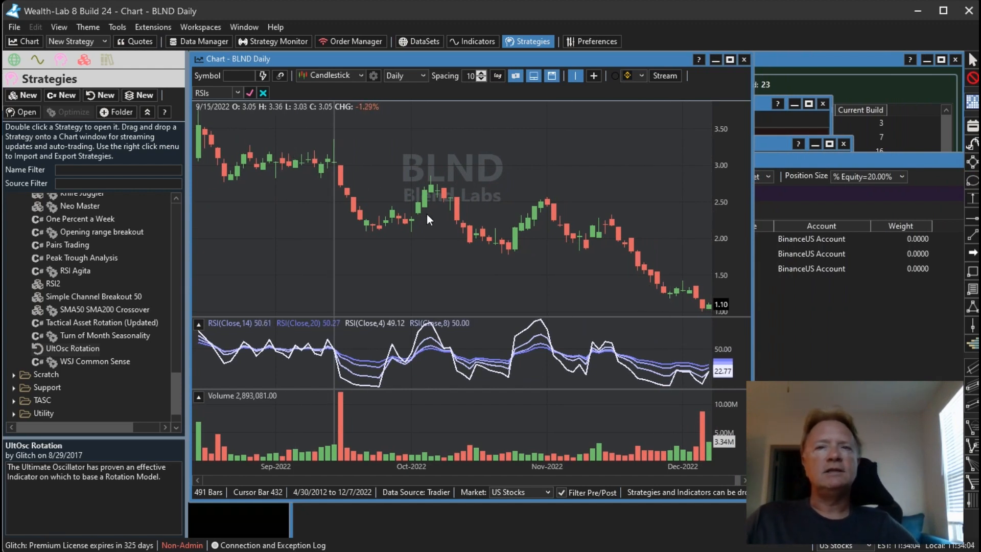
mouse_move(513, 319)
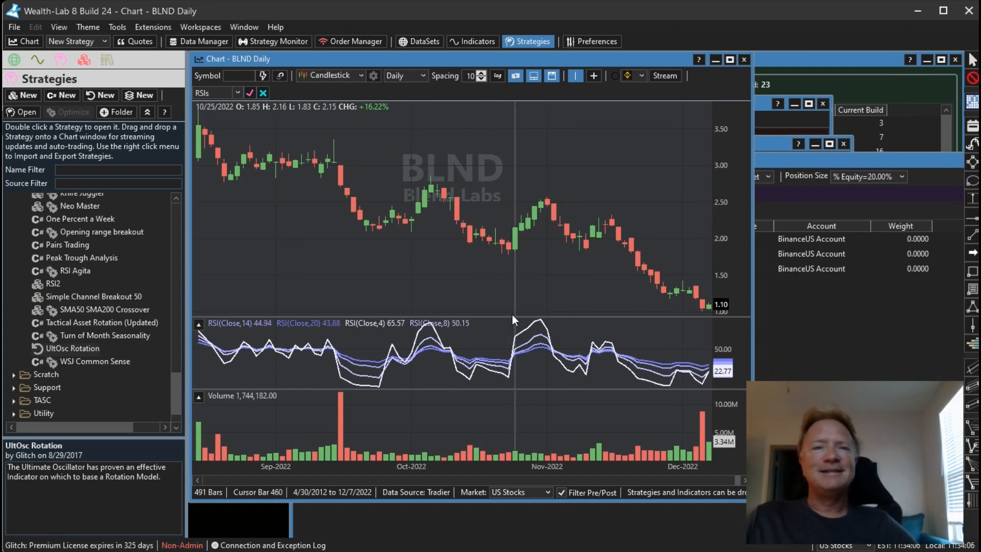
mouse_move(694, 374)
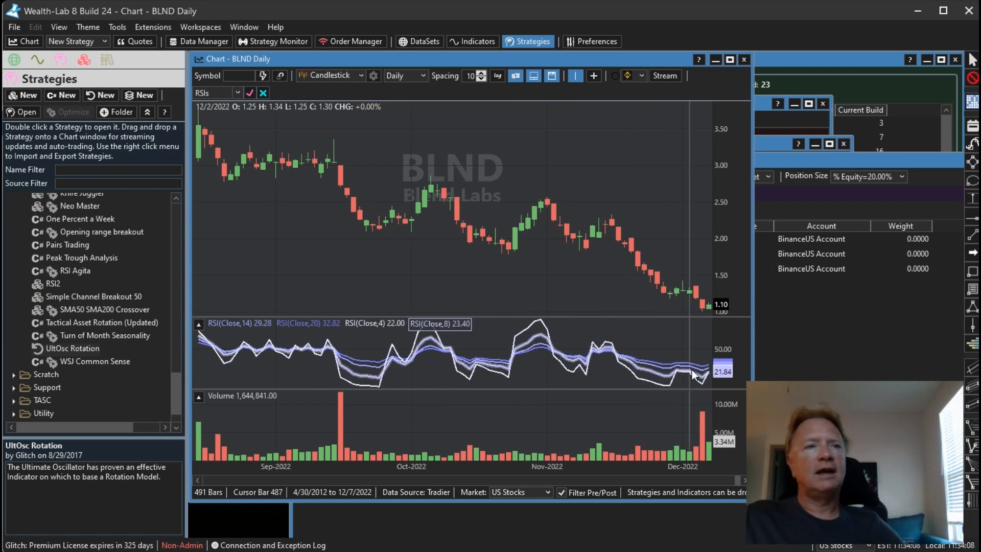
mouse_move(710, 382)
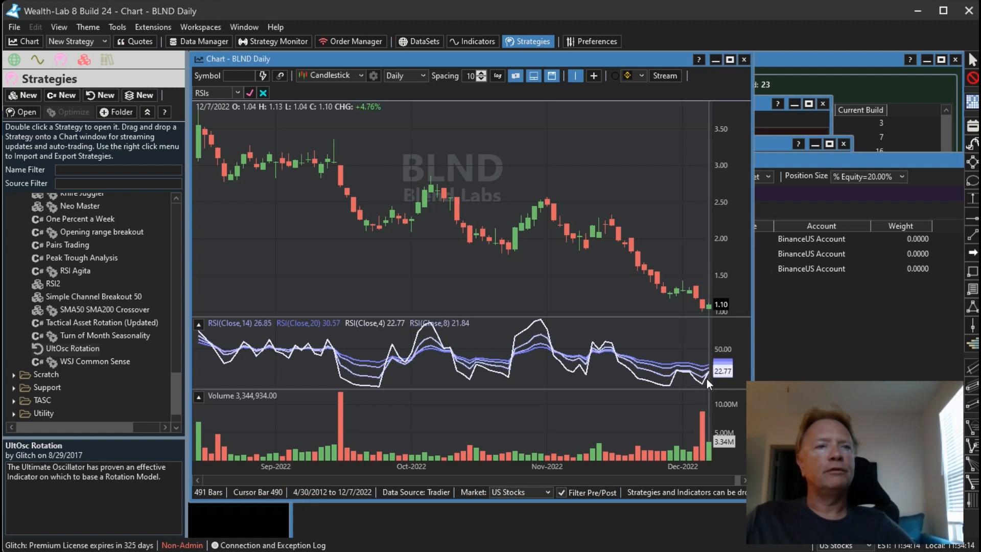
mouse_move(705, 384)
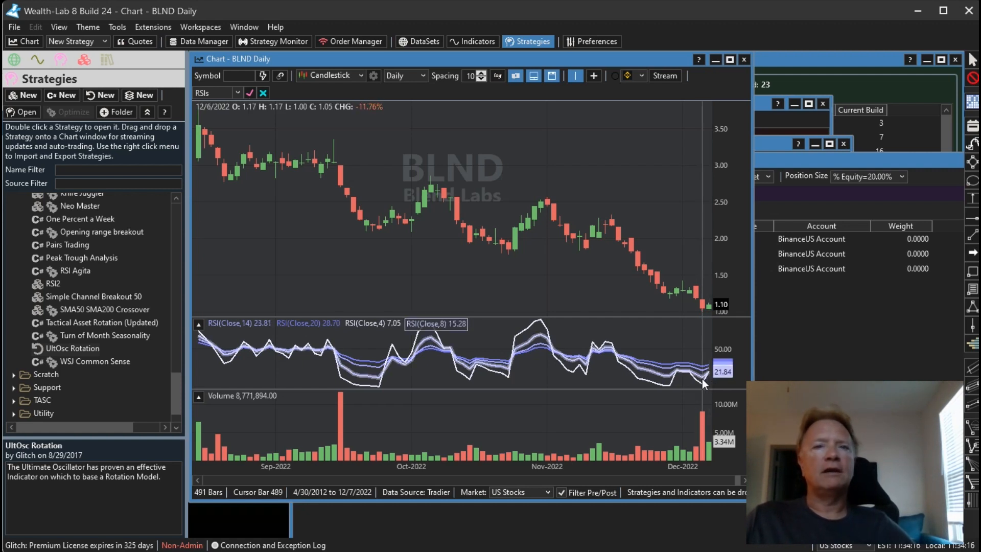
mouse_move(707, 376)
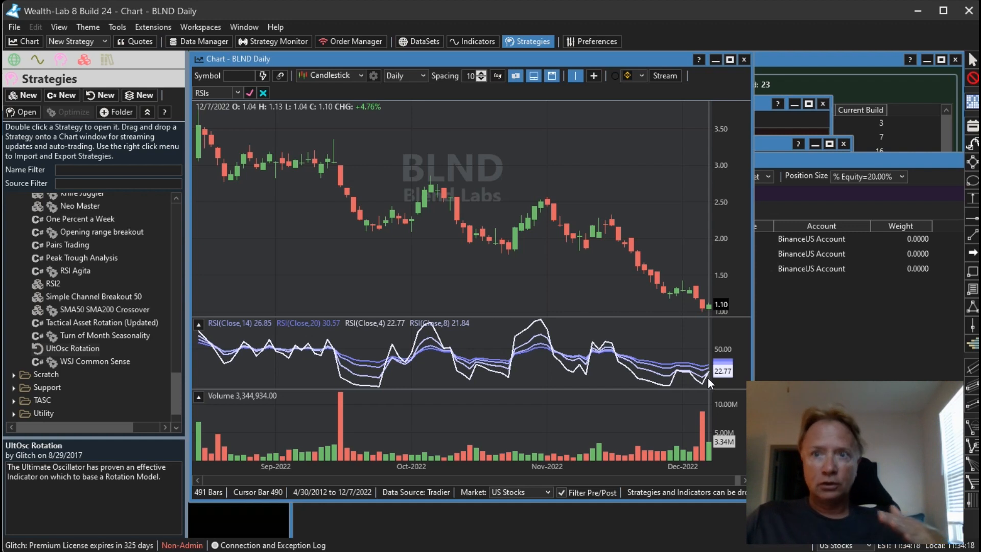
mouse_move(657, 257)
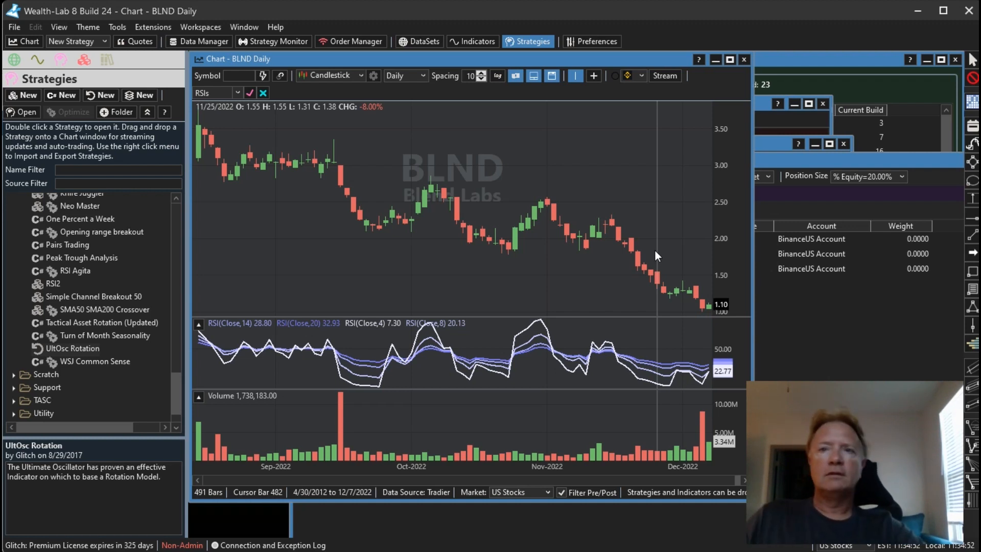
mouse_move(697, 322)
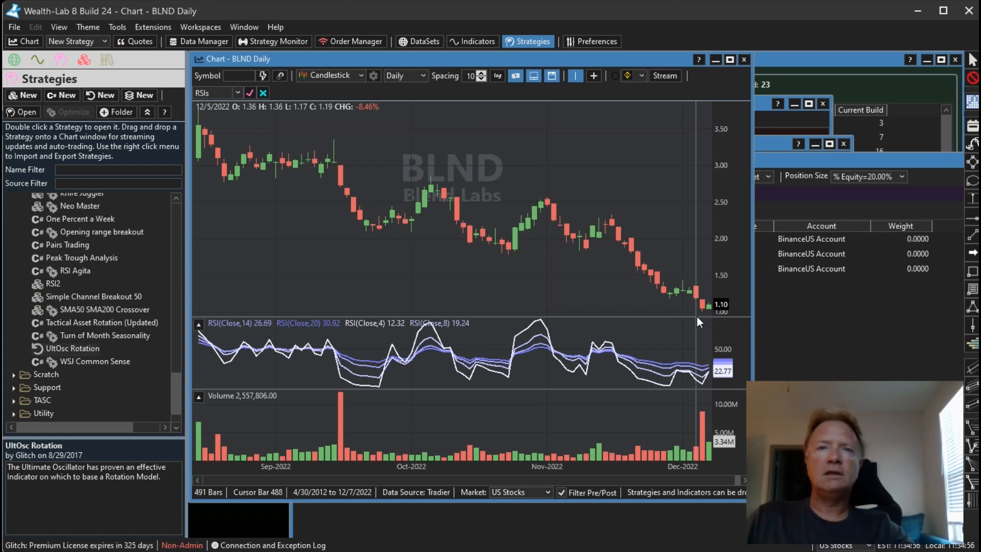
mouse_move(680, 389)
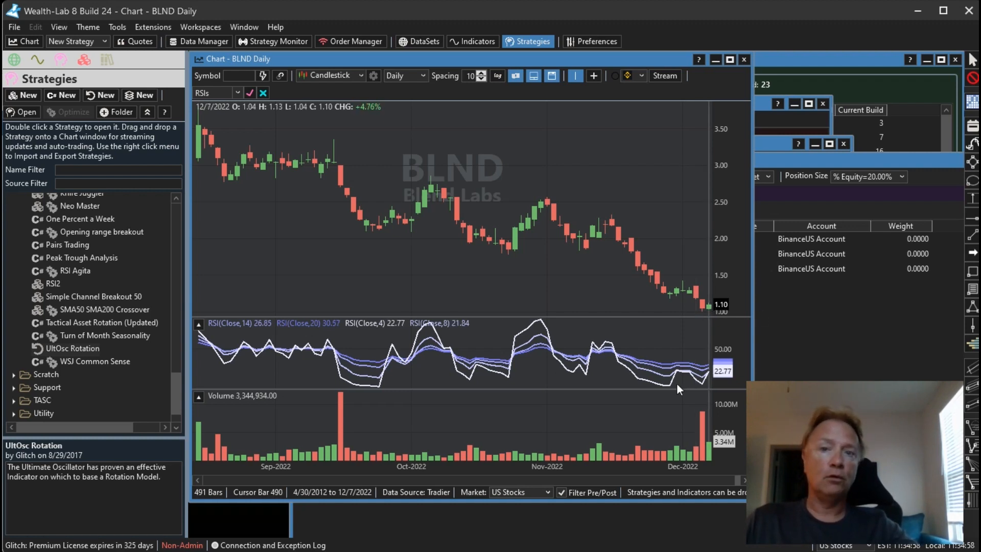